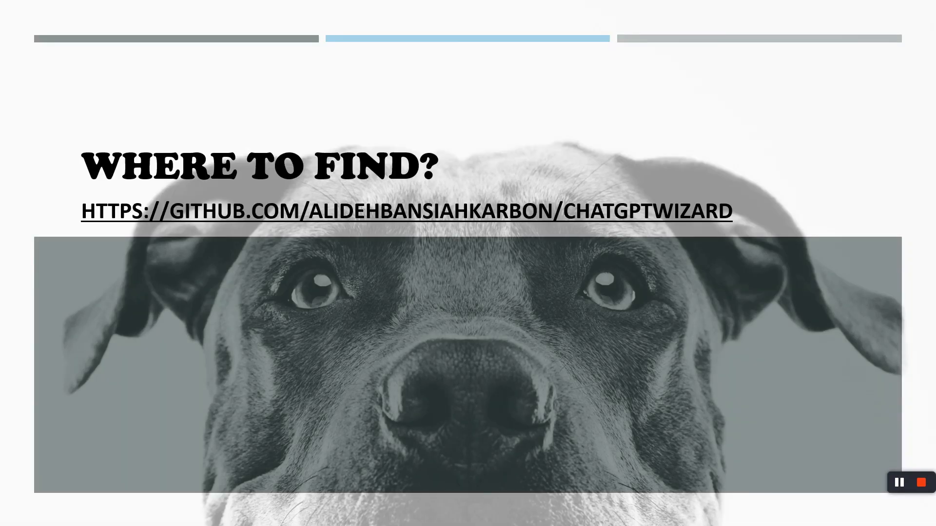
pyautogui.moveTo(456, 209)
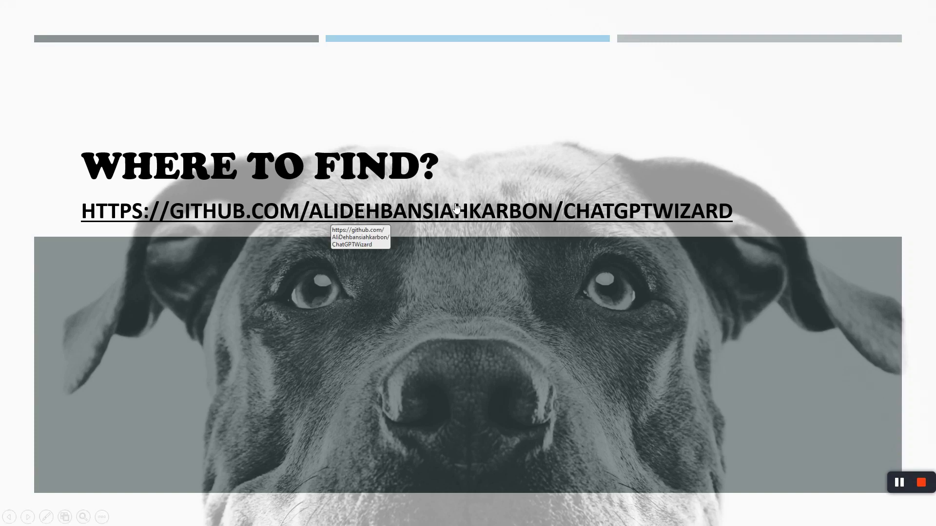
pyautogui.moveTo(484, 210)
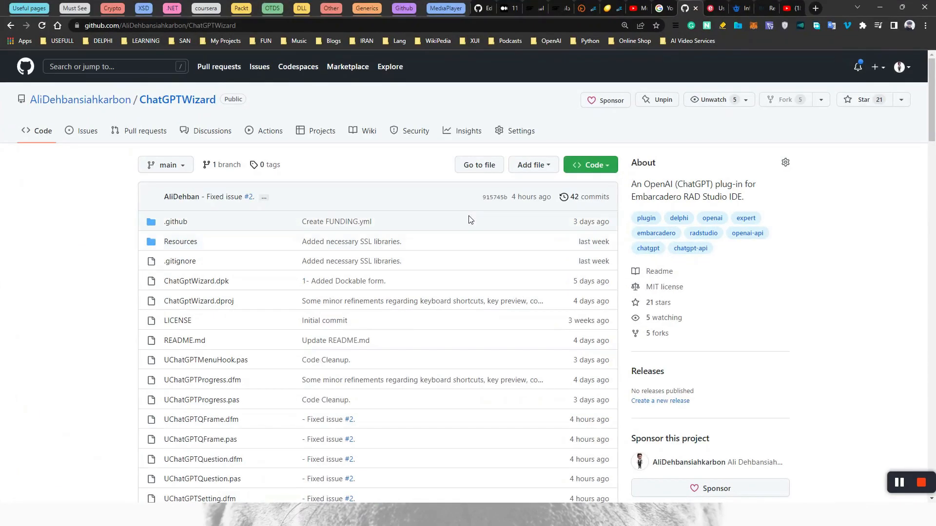
# Scroll through the ChatGPTWizard README down to the Simple Test scenario and demo video link
pyautogui.scroll(-3)
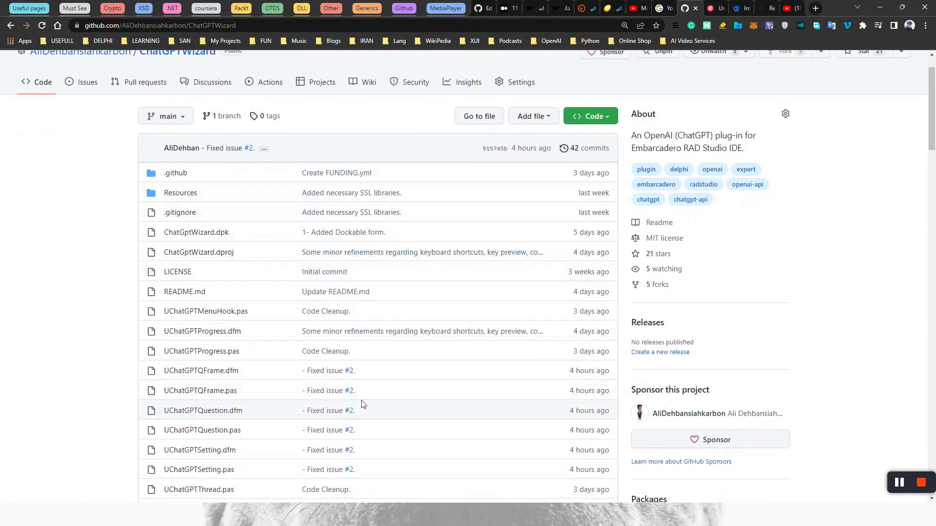
pyautogui.scroll(-3)
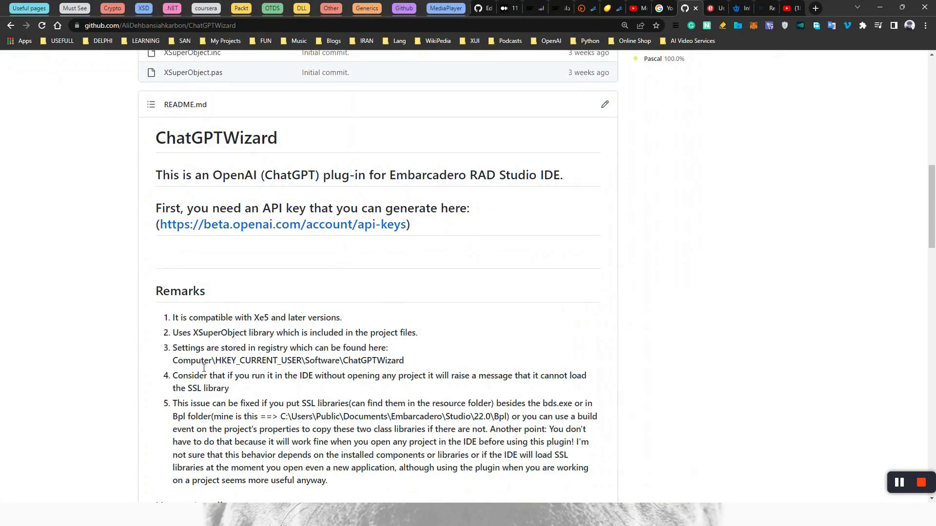
pyautogui.scroll(-3)
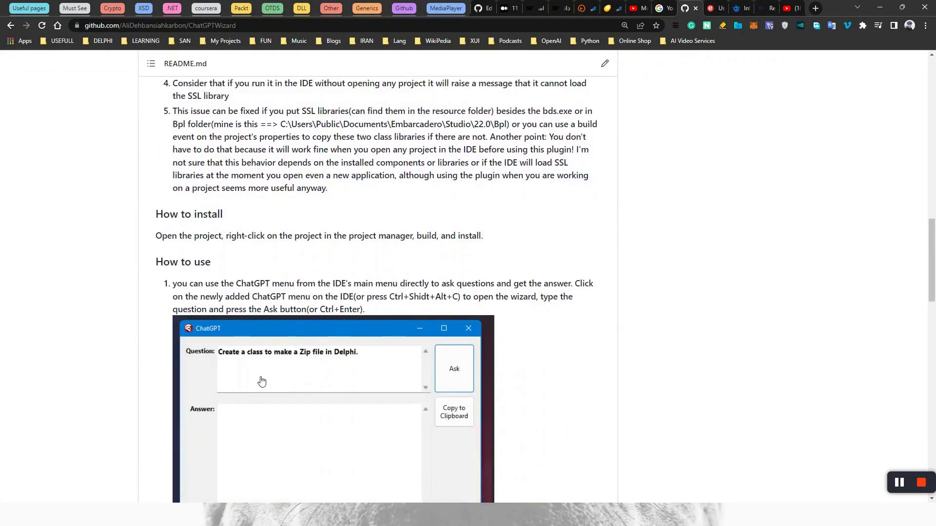
pyautogui.scroll(-3)
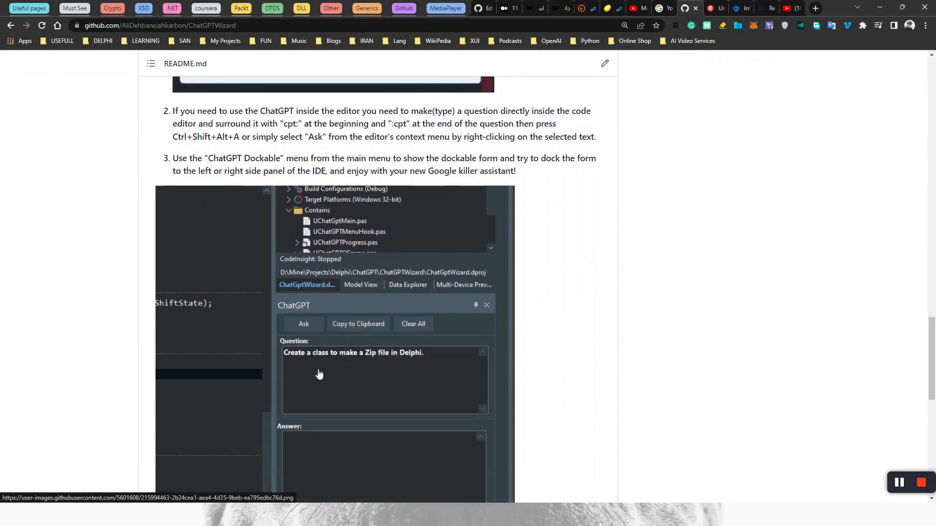
pyautogui.scroll(-3)
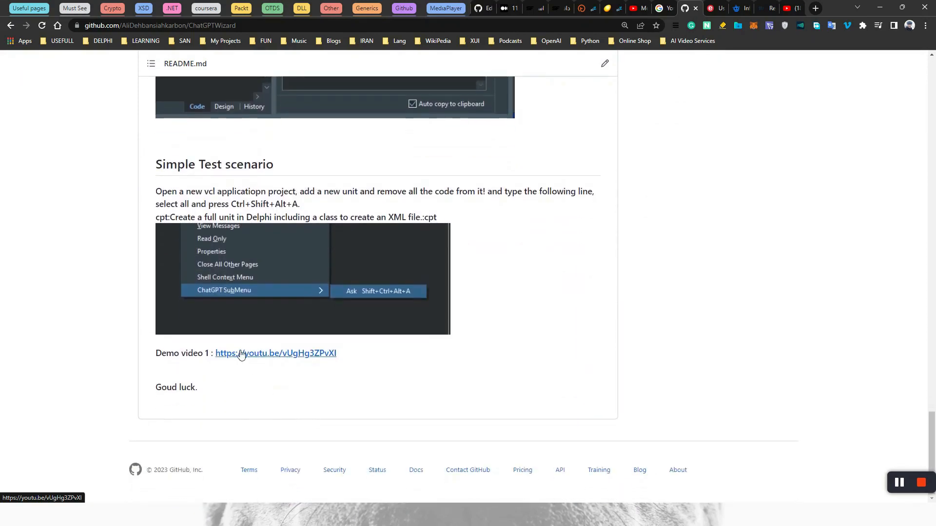
pyautogui.moveTo(310, 357)
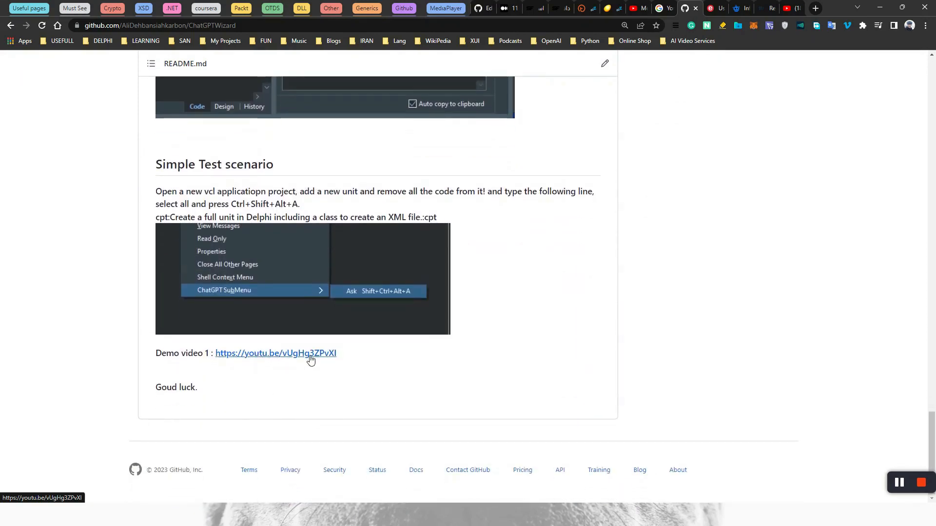
pyautogui.scroll(3)
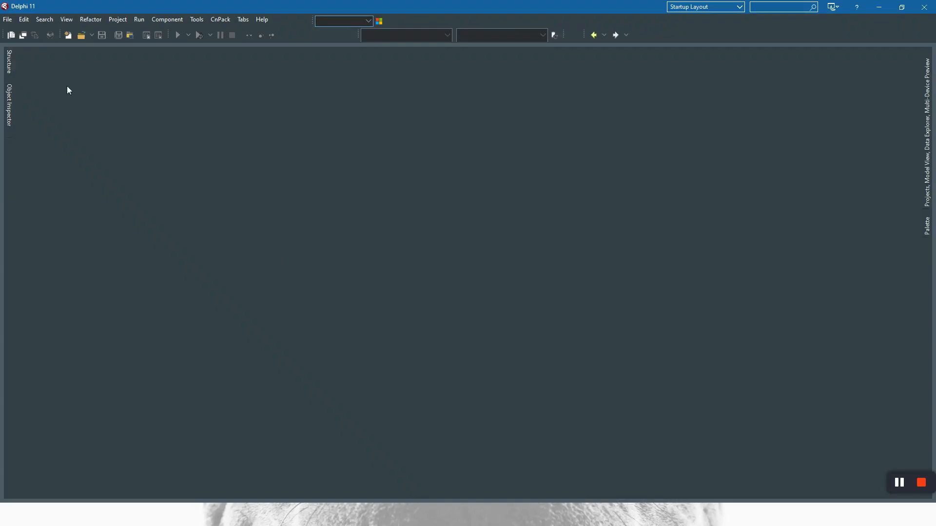
# Open ChatGptWizard.dproj from favorites, compile the ChatGptWizard.bpl package, and begin installing it
pyautogui.click(8, 19)
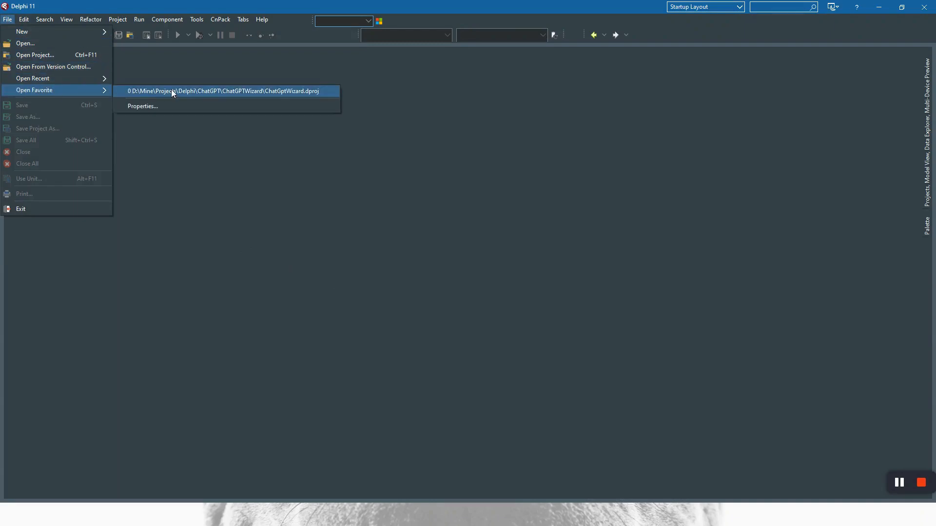
pyautogui.click(221, 90)
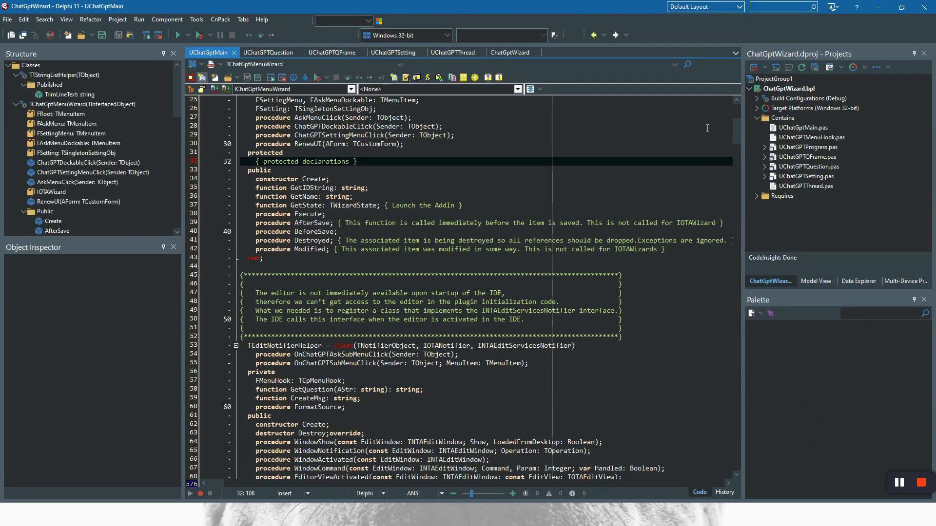
pyautogui.rightClick(785, 89)
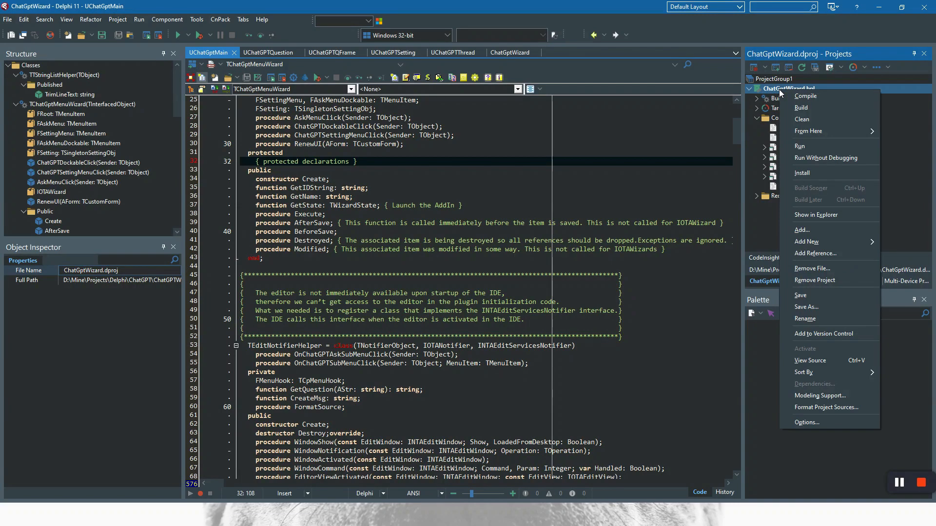
pyautogui.moveTo(693, 151)
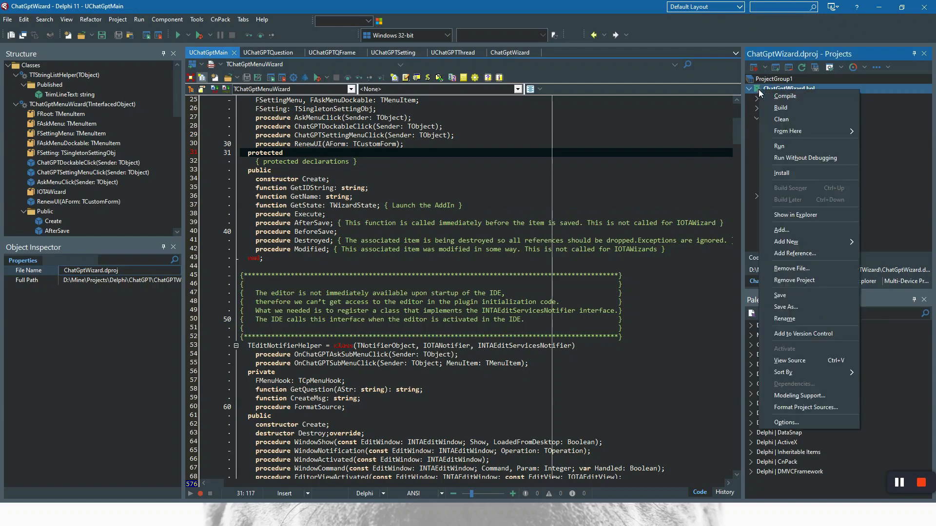
pyautogui.moveTo(785, 96)
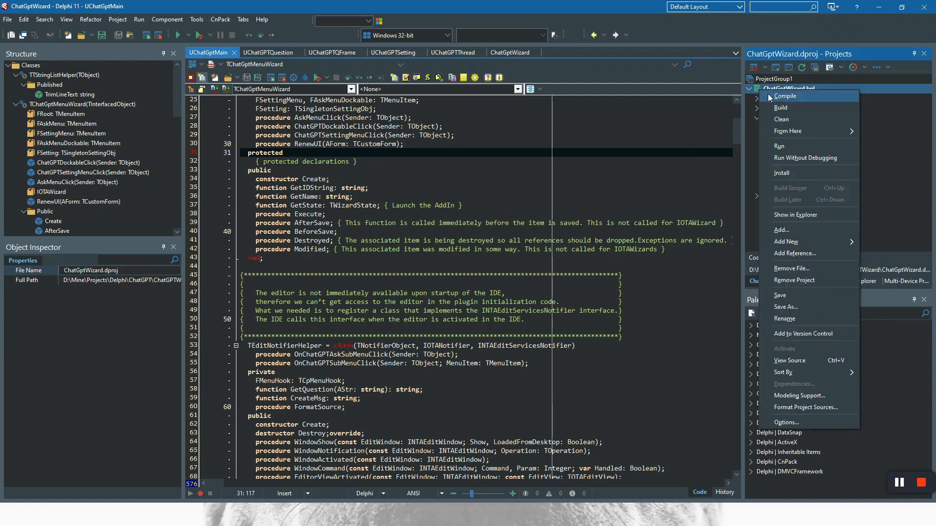
pyautogui.click(785, 96)
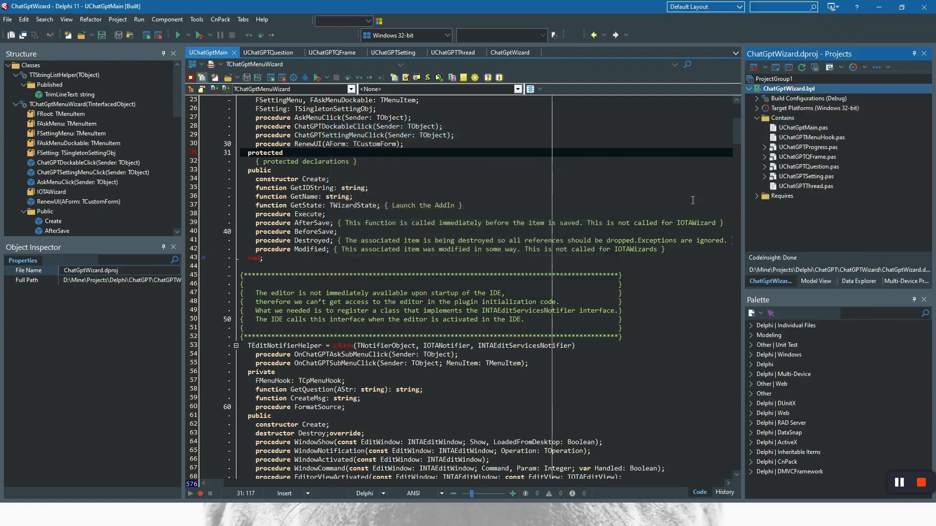
pyautogui.rightClick(787, 89)
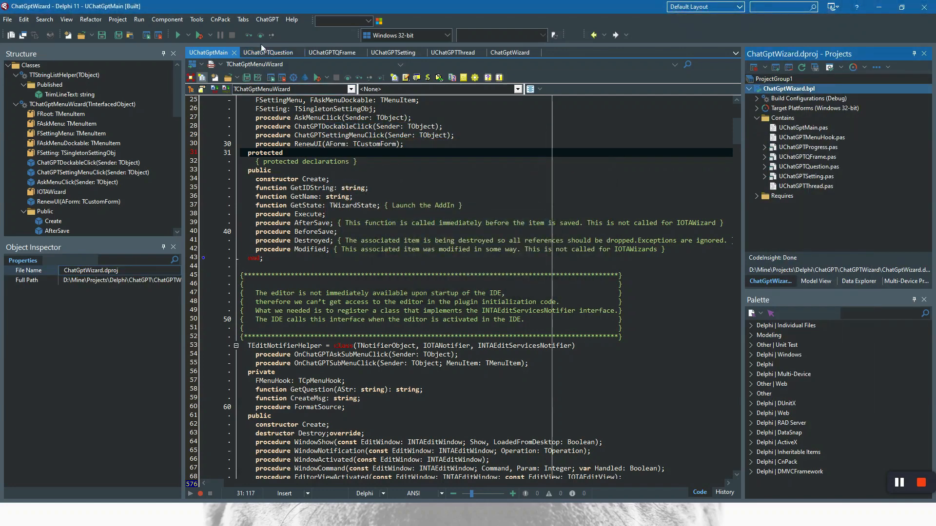
pyautogui.moveTo(266, 19)
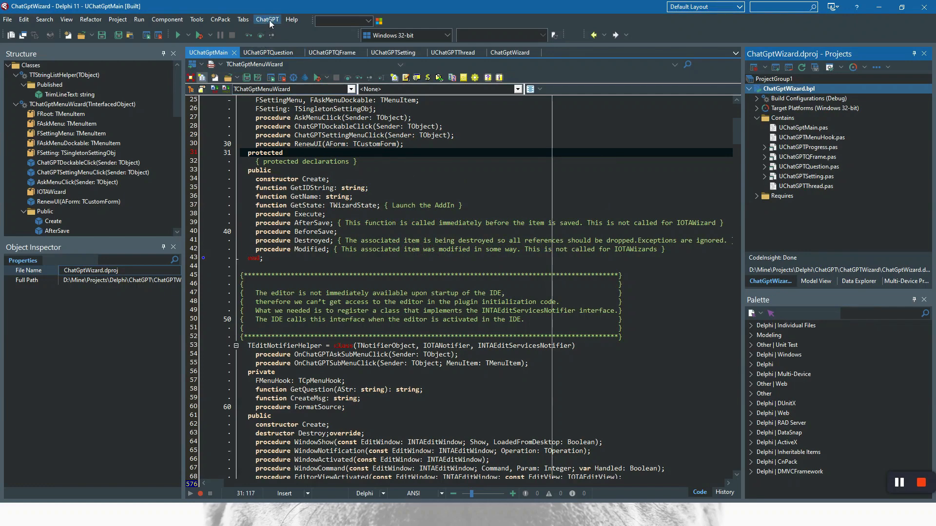
pyautogui.click(267, 19)
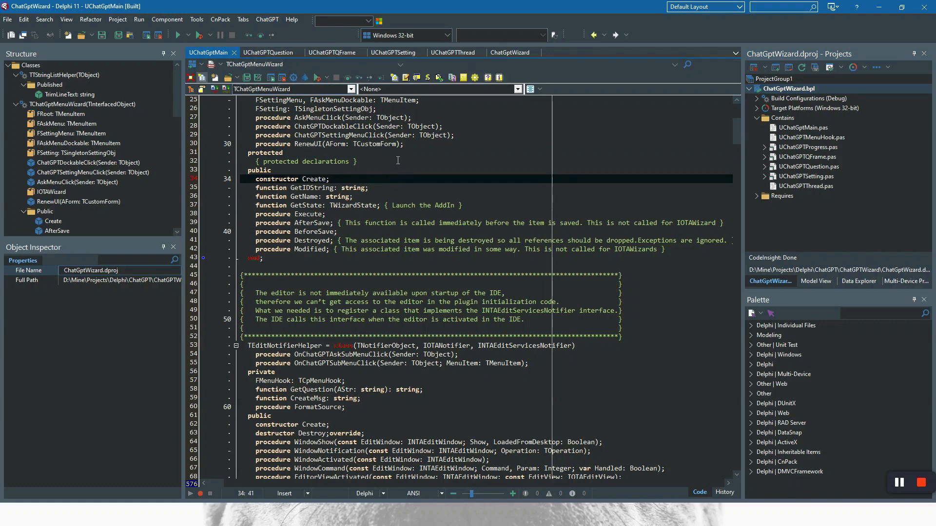
pyautogui.click(396, 179)
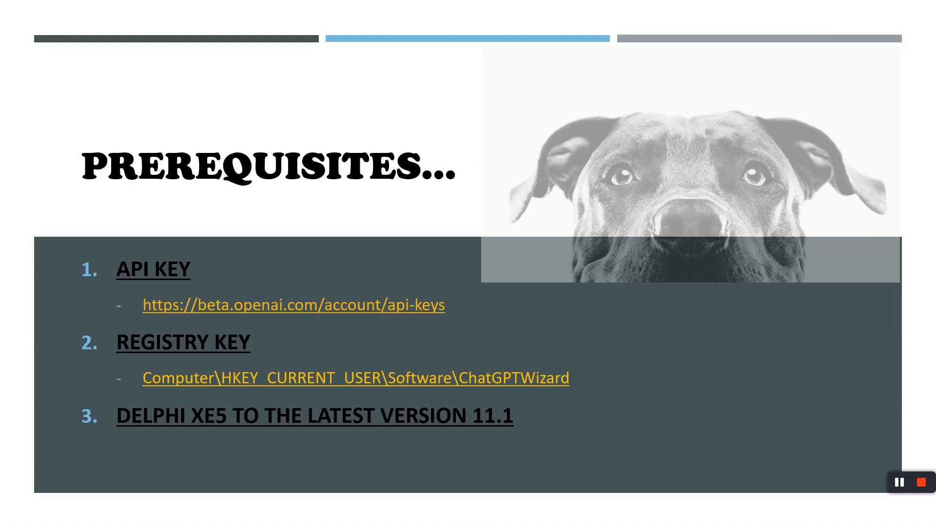
pyautogui.moveTo(150, 314)
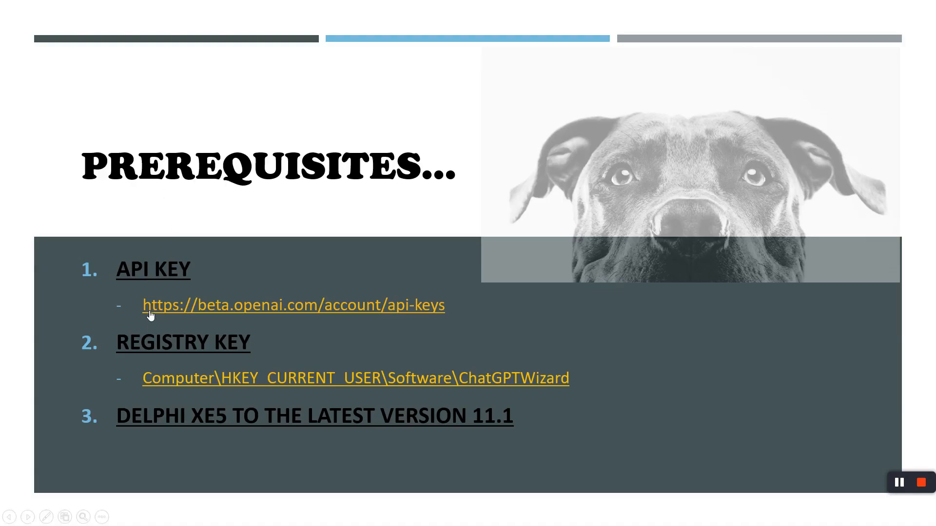
pyautogui.moveTo(200, 317)
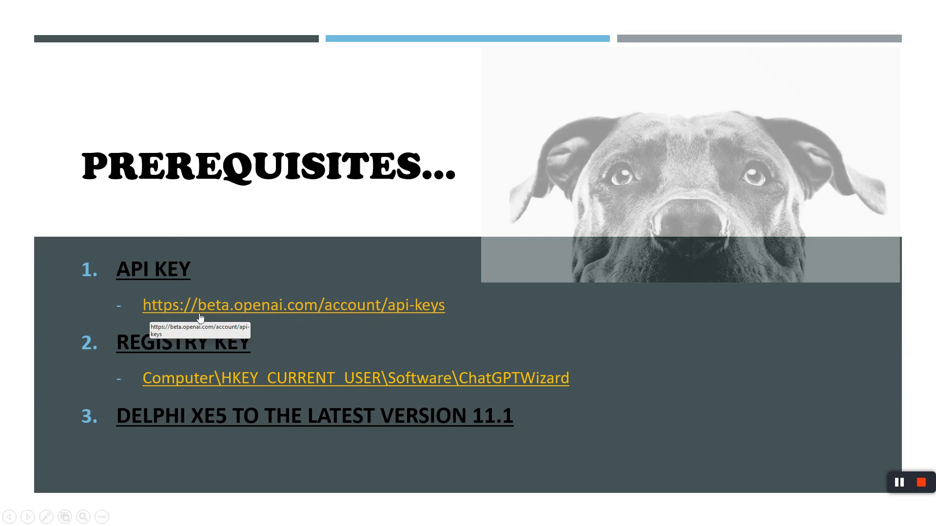
pyautogui.moveTo(464, 257)
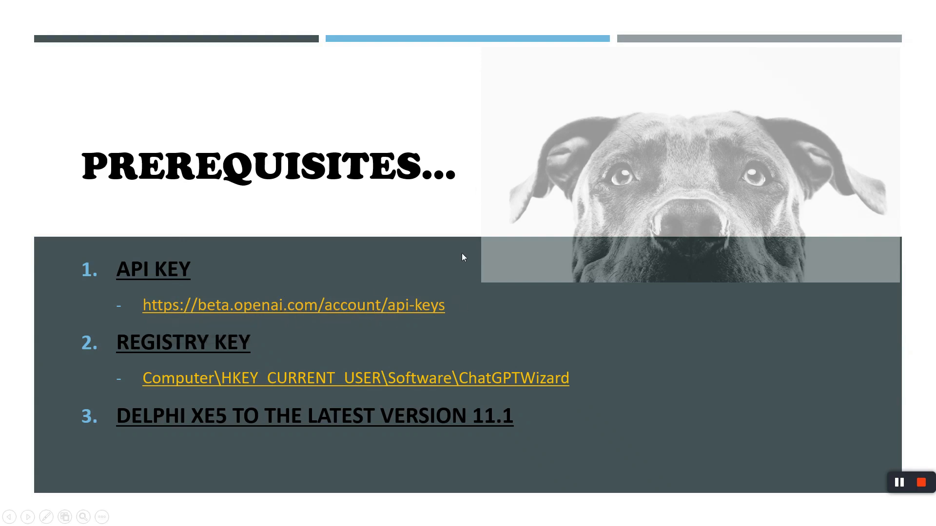
pyautogui.moveTo(450, 257)
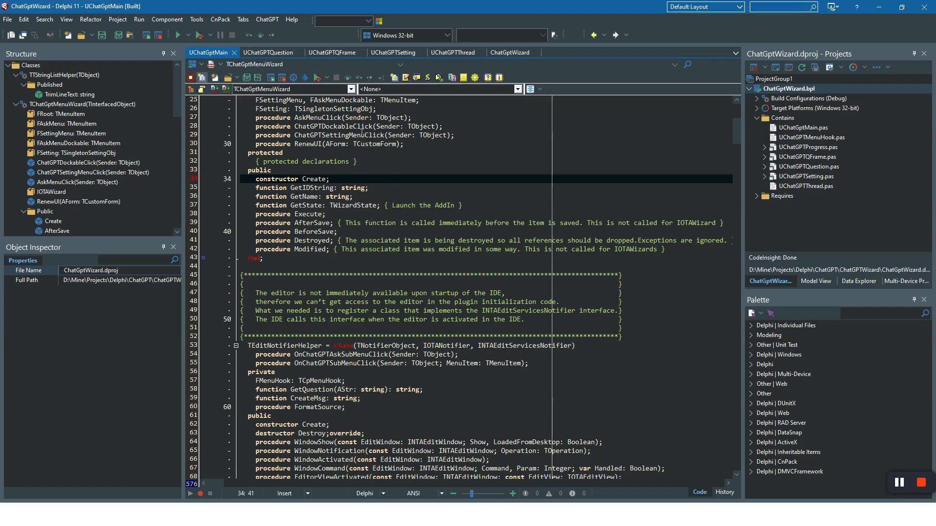
# Open ChatGPT > ChatGPT Setting showing Base URL, Access Key and text-davinci-003 model
pyautogui.click(268, 53)
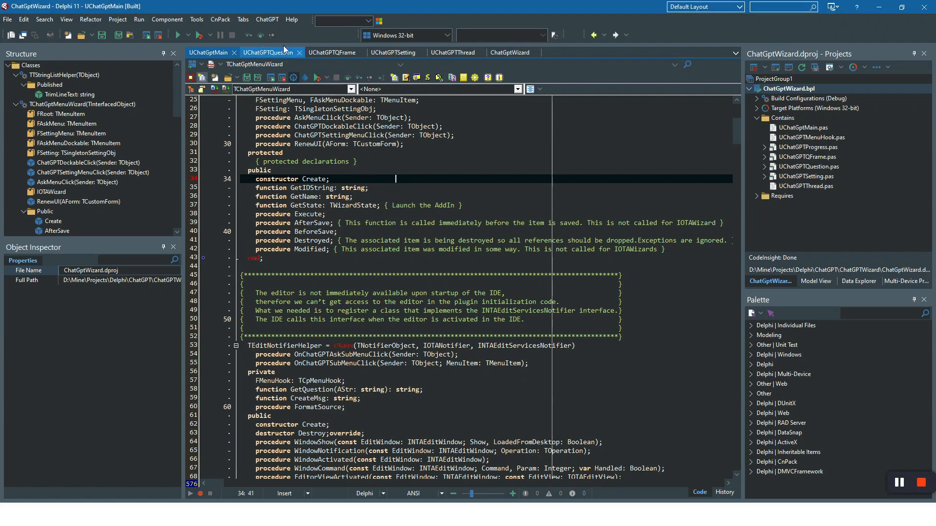
pyautogui.click(267, 19)
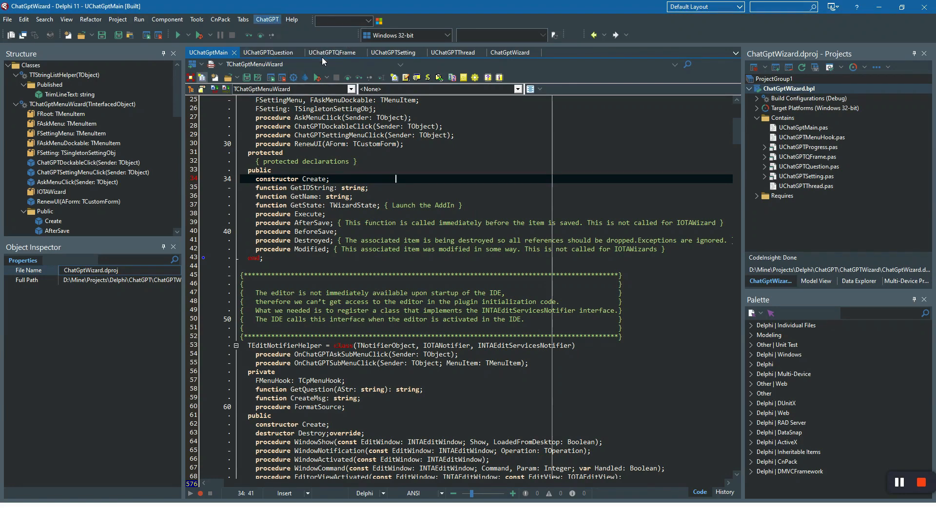
pyautogui.click(266, 19)
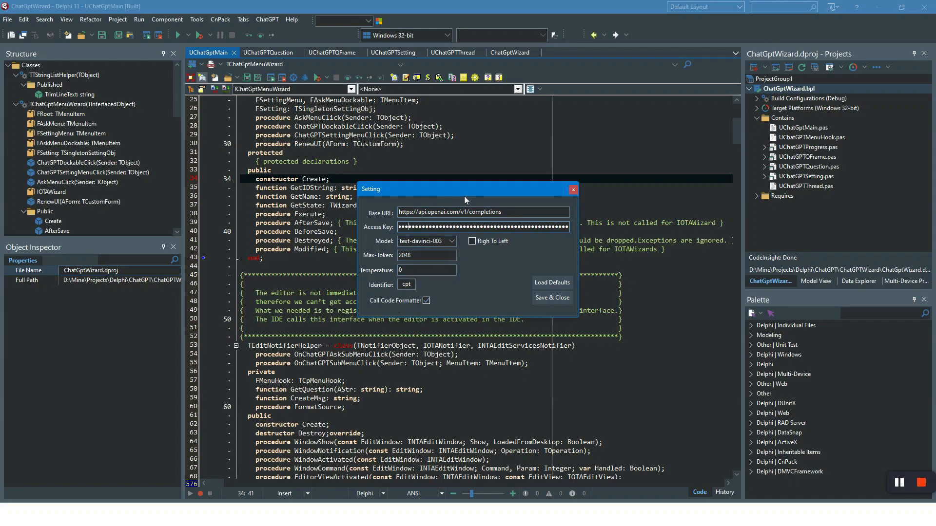
pyautogui.moveTo(476, 295)
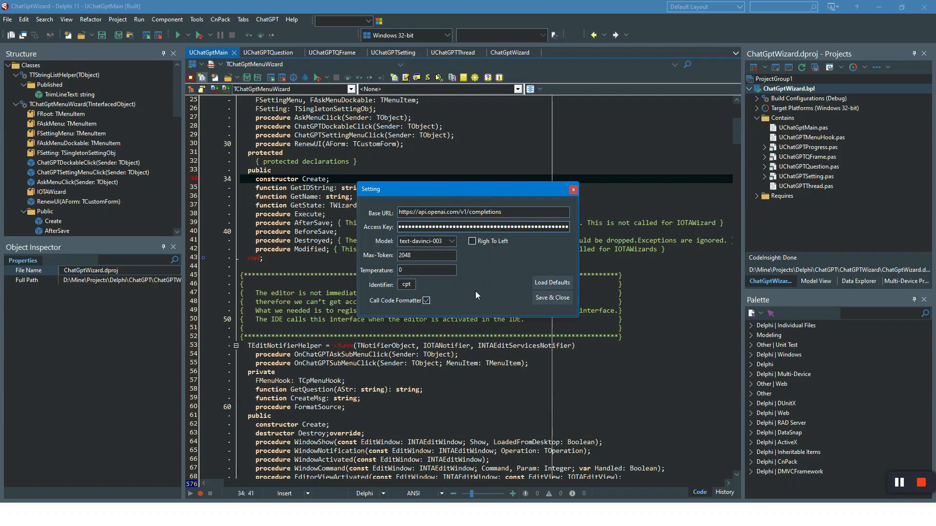
pyautogui.moveTo(367, 274)
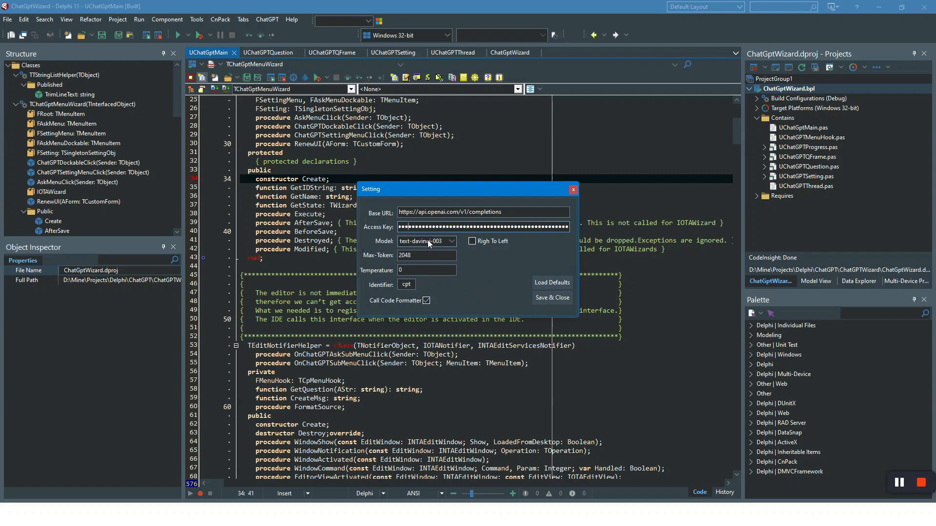
pyautogui.moveTo(365, 275)
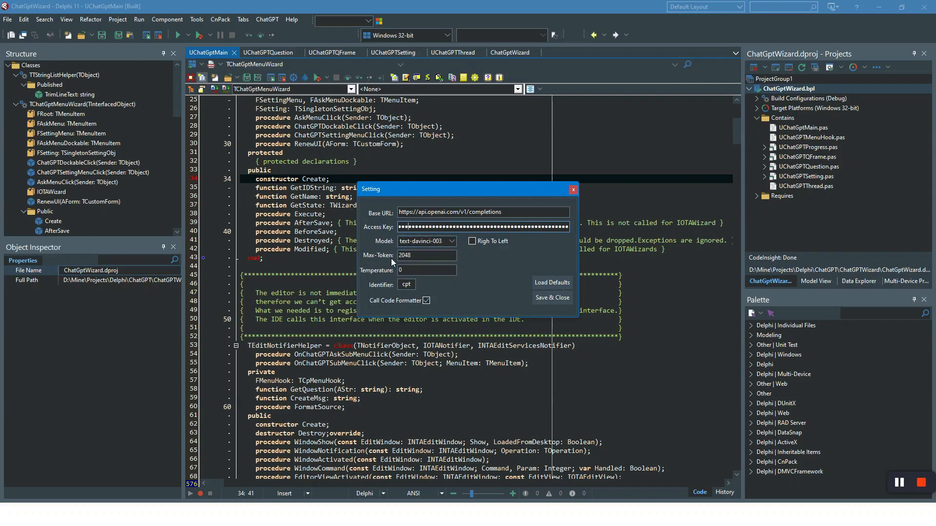
pyautogui.moveTo(365, 249)
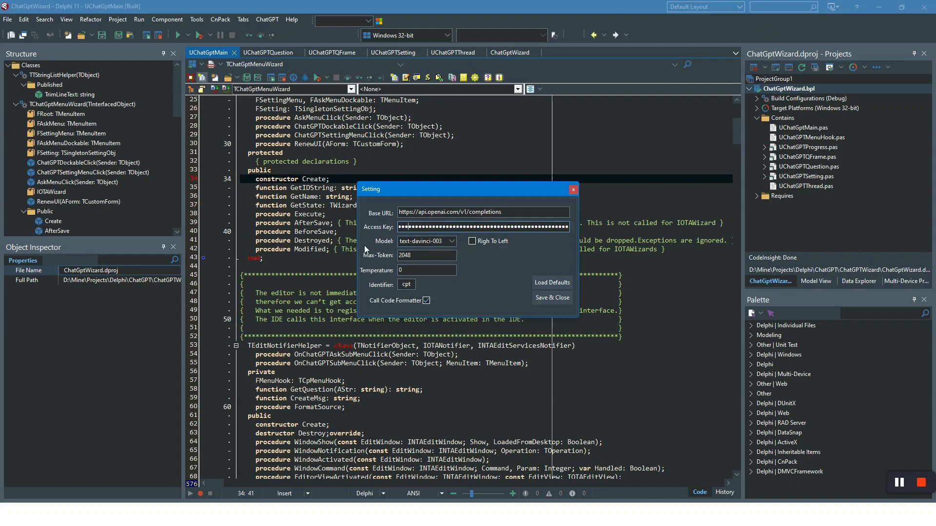
pyautogui.moveTo(477, 282)
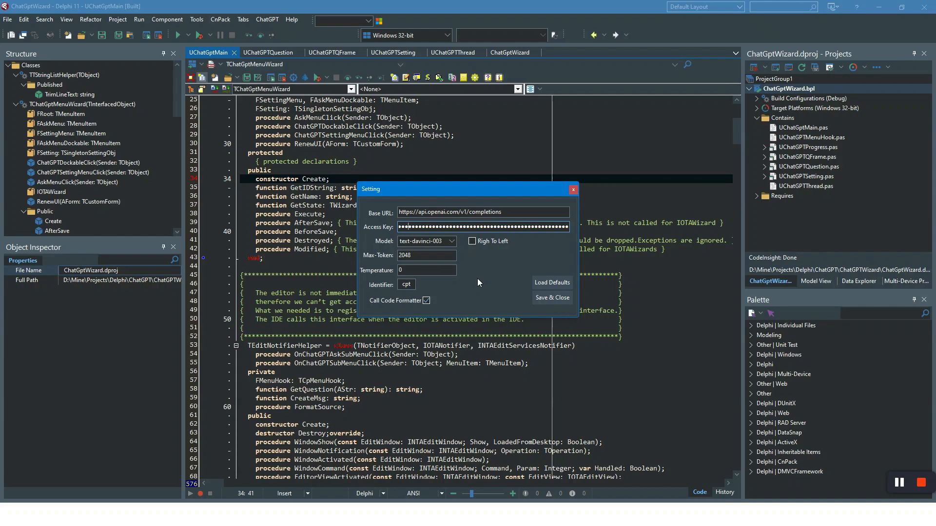
pyautogui.moveTo(481, 276)
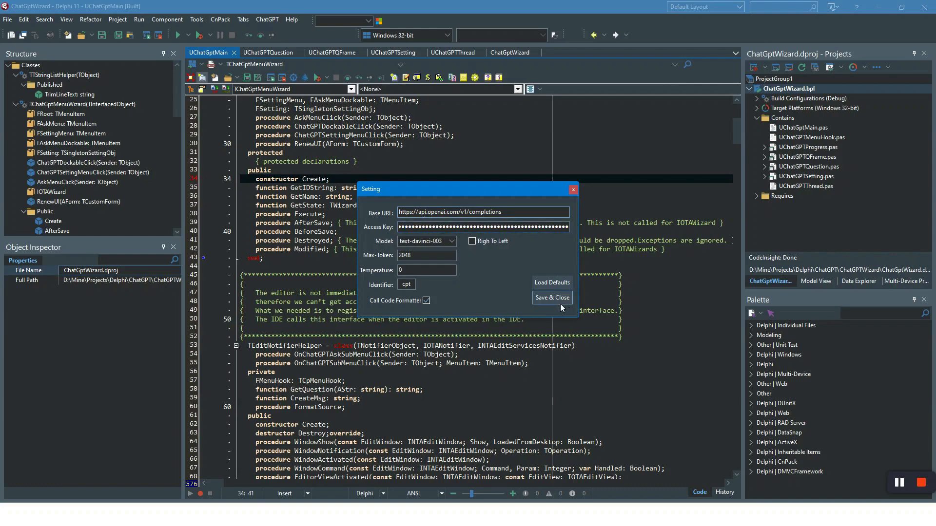
# Select the Access Key value, then Save & Close the Setting dialog unchanged
pyautogui.tripleClick(482, 212)
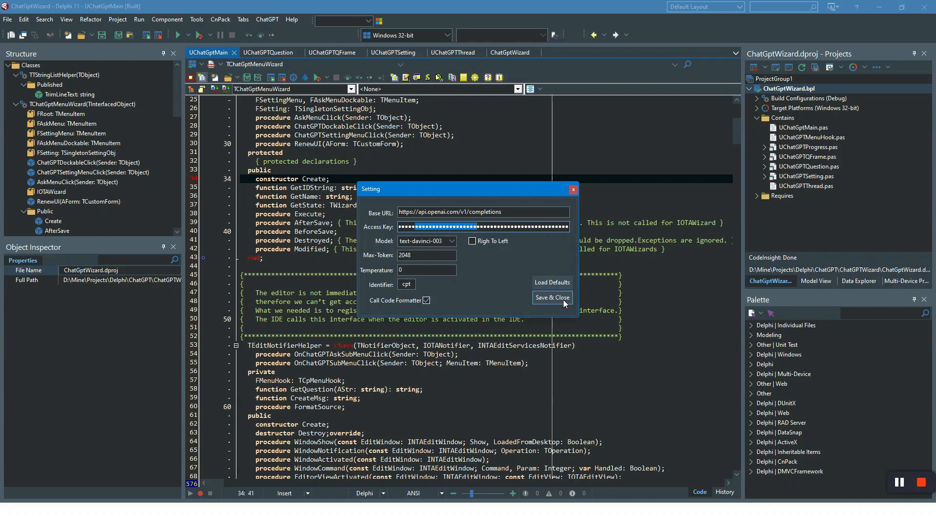
pyautogui.click(550, 297)
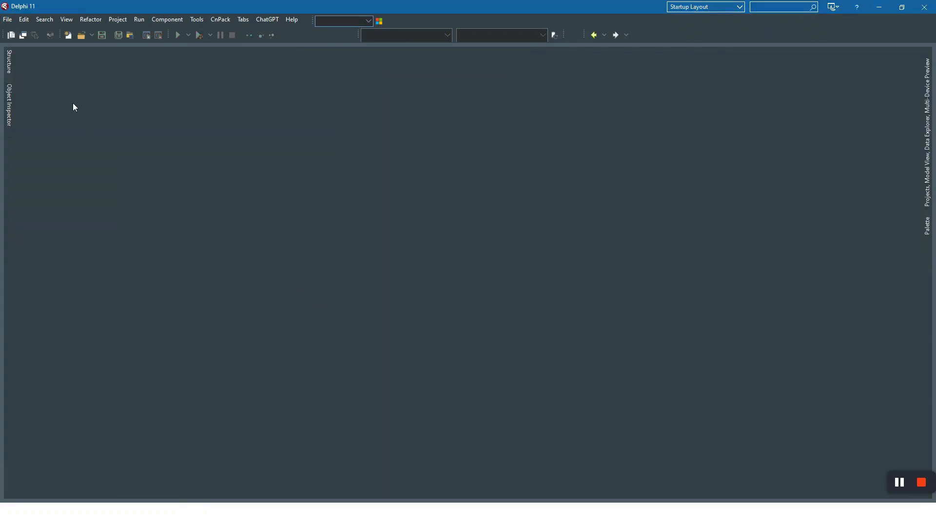
pyautogui.click(8, 19)
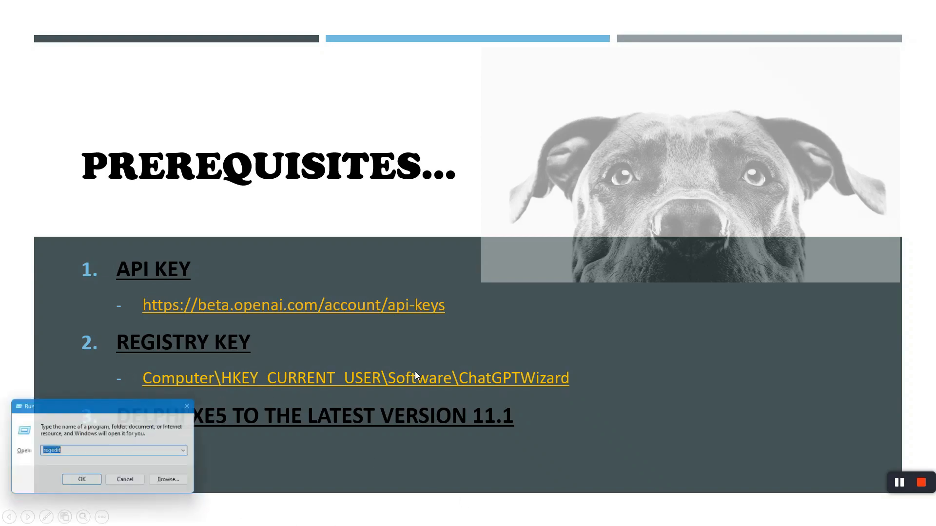
# Show the Prerequisites slide covering API key, registry key and supported Delphi versions
pyautogui.click(82, 479)
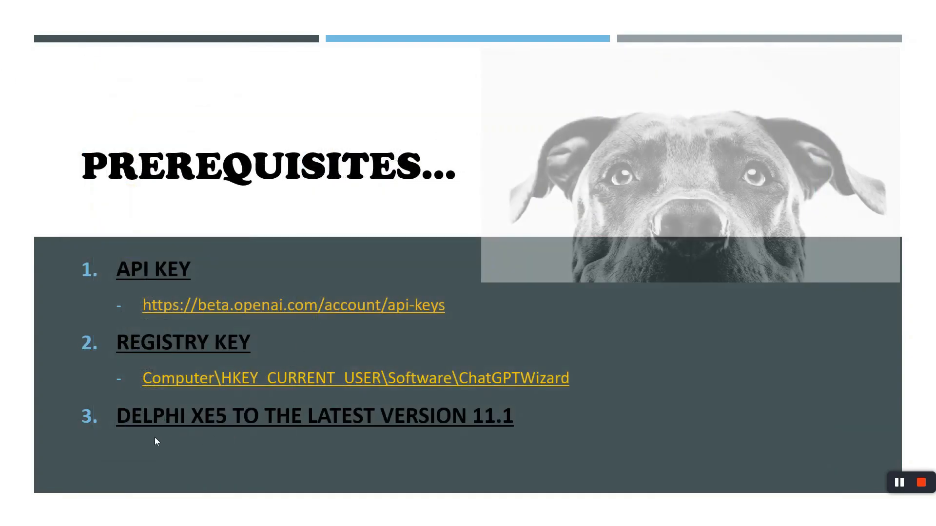
pyautogui.moveTo(258, 429)
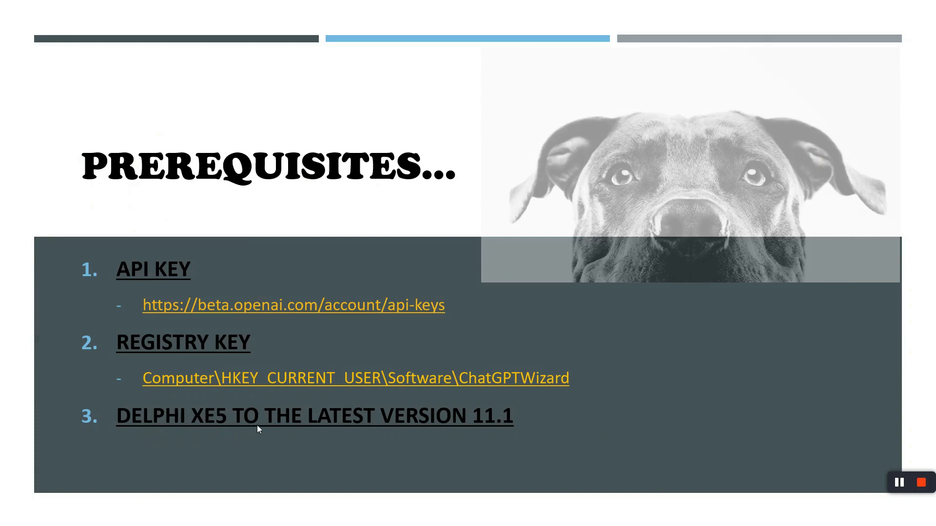
pyautogui.moveTo(162, 431)
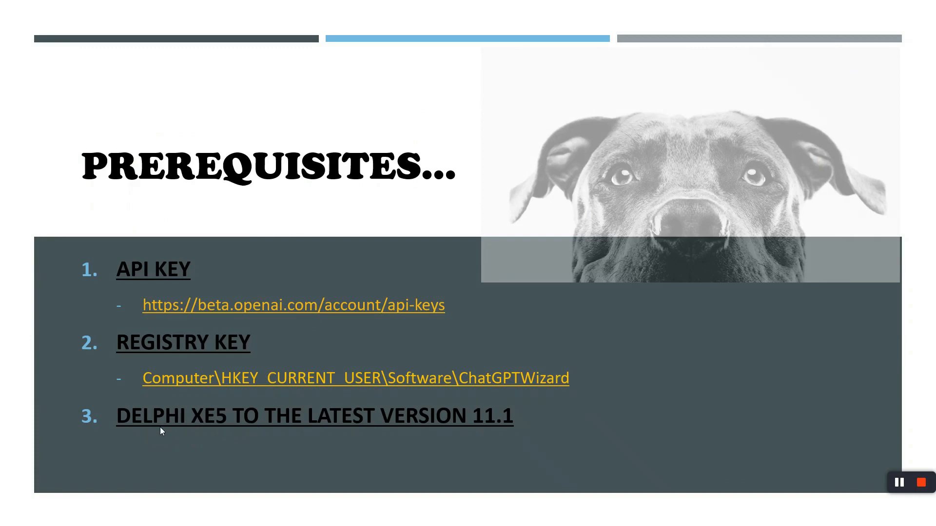
pyautogui.moveTo(201, 445)
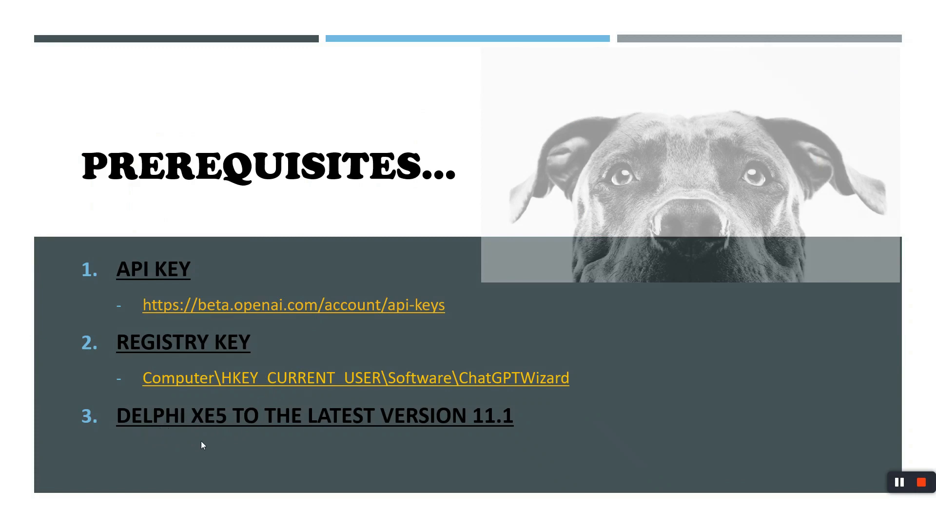
pyautogui.moveTo(259, 425)
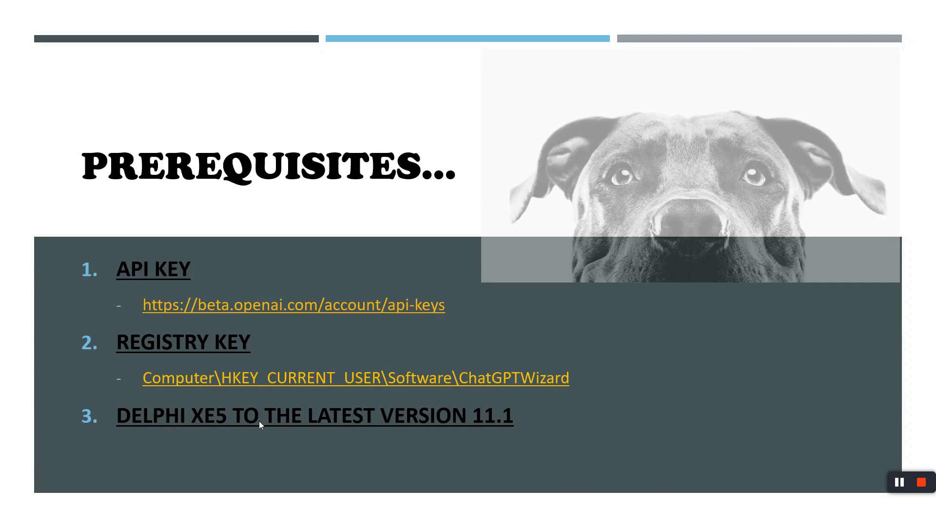
pyautogui.moveTo(446, 407)
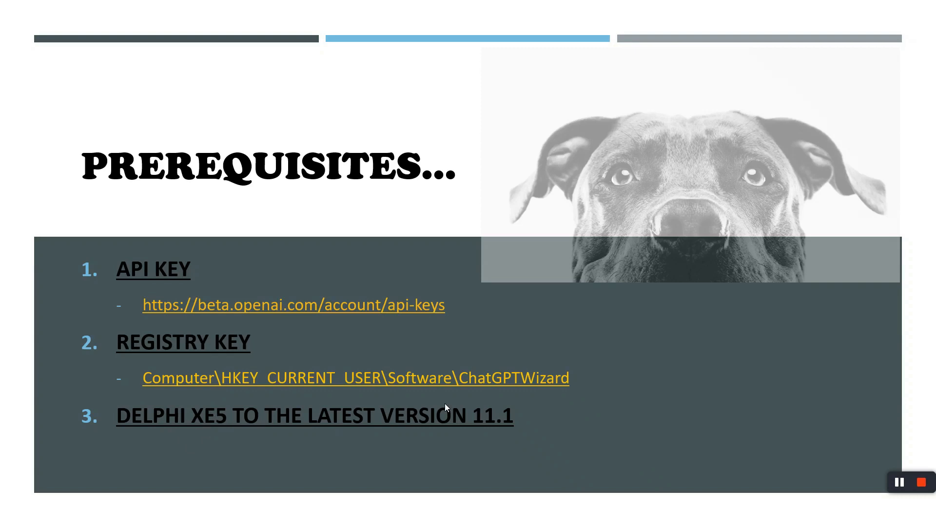
pyautogui.moveTo(438, 450)
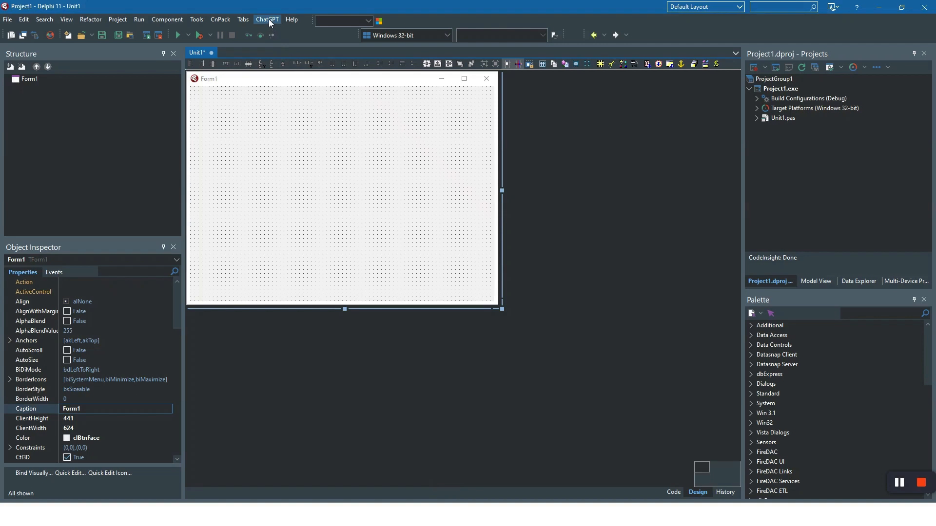
# Open the Ask ChatGPT question window and reposition it
pyautogui.click(267, 19)
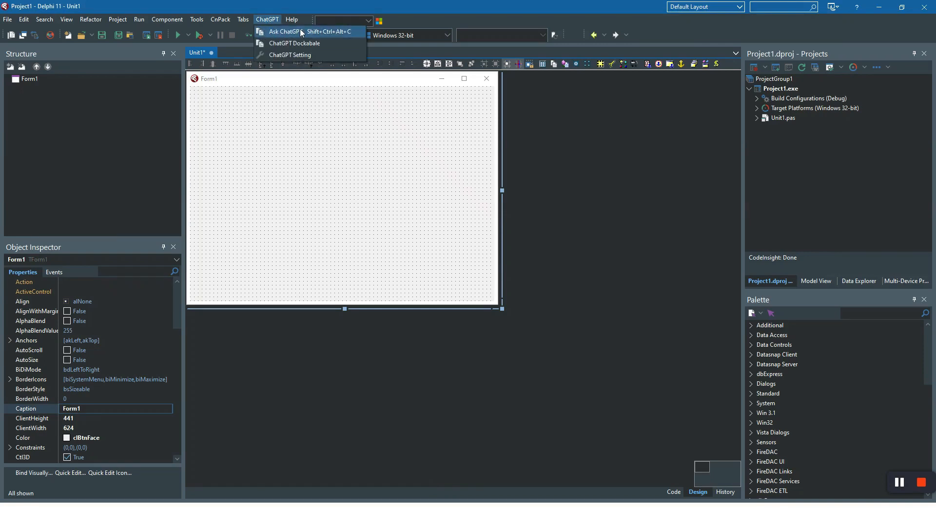
pyautogui.click(284, 31)
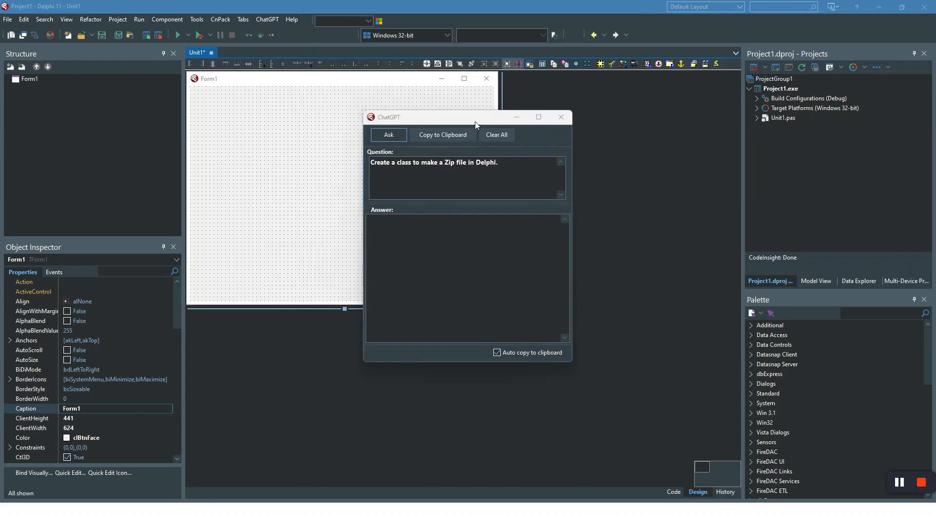
pyautogui.click(536, 117)
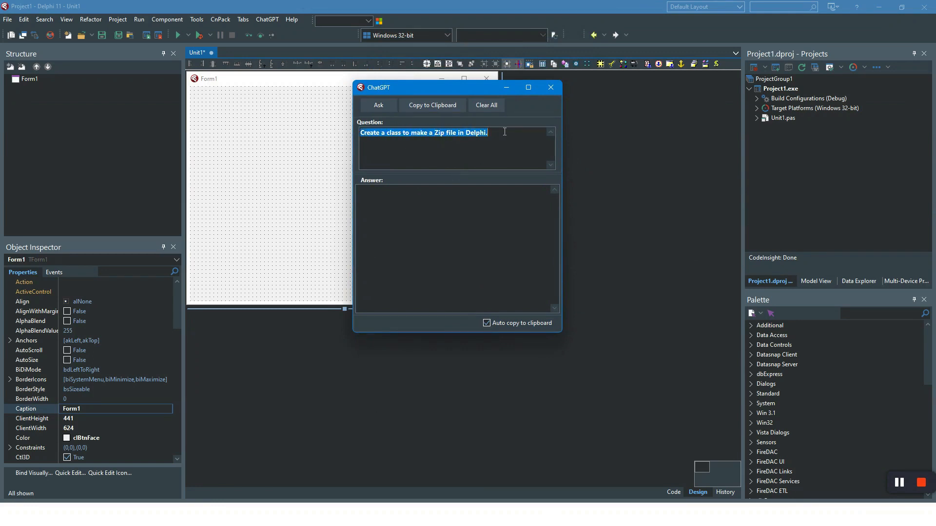
pyautogui.moveTo(486, 153)
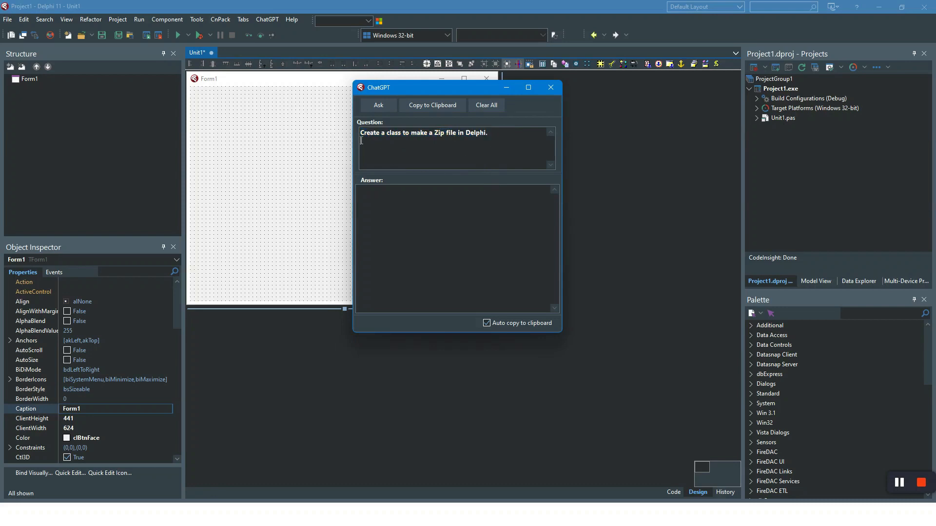
# Ask the Zip file question and scroll through the returned TZipFile code
pyautogui.tripleClick(424, 133)
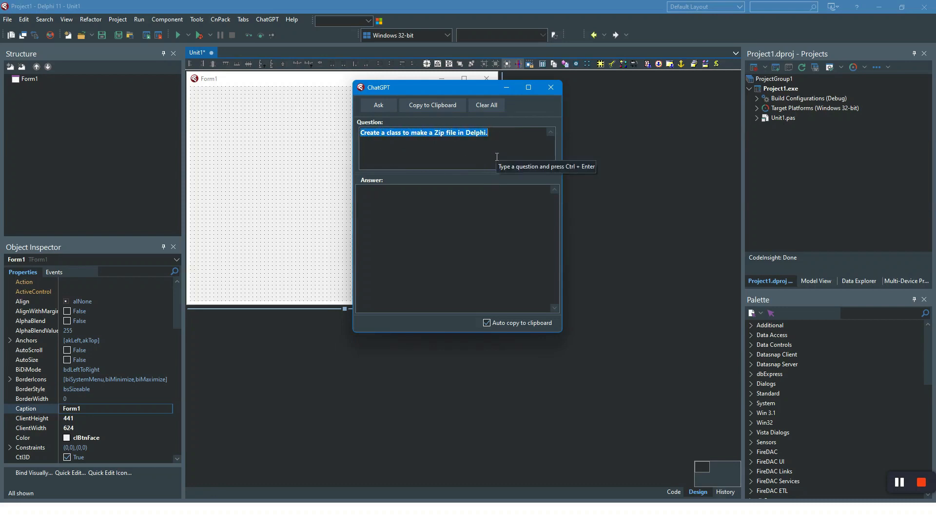
pyautogui.moveTo(378, 106)
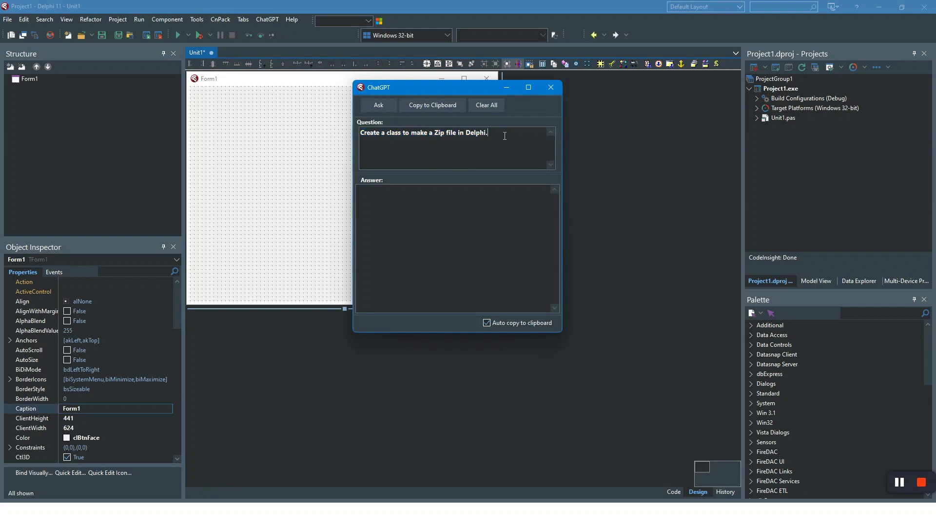
pyautogui.click(378, 105)
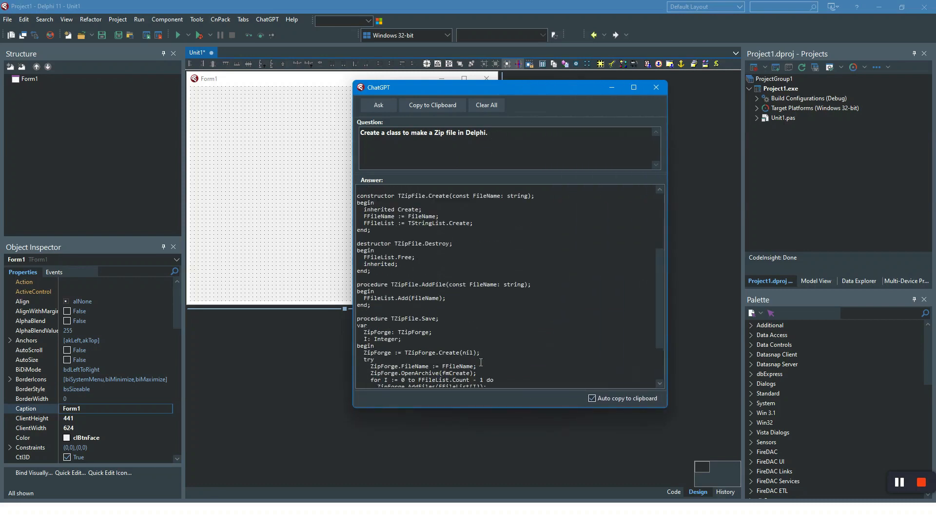
pyautogui.scroll(3)
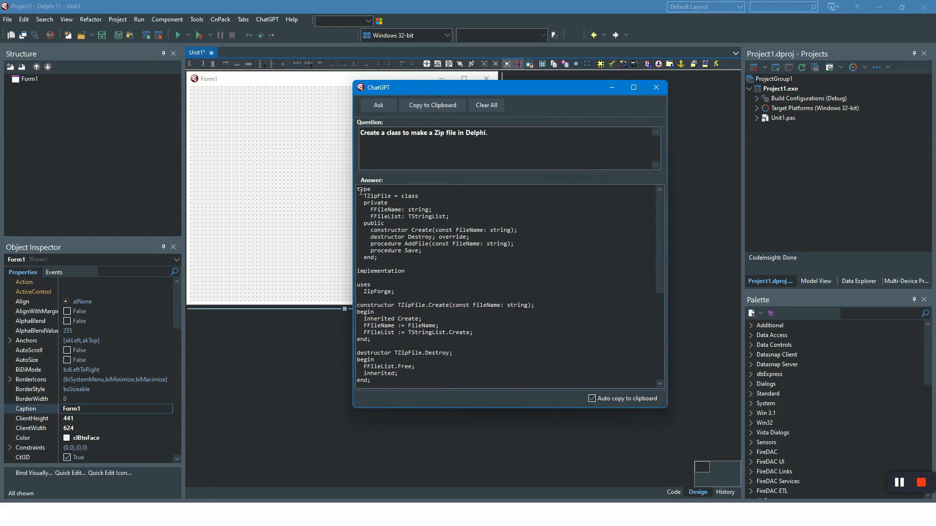
pyautogui.scroll(-3)
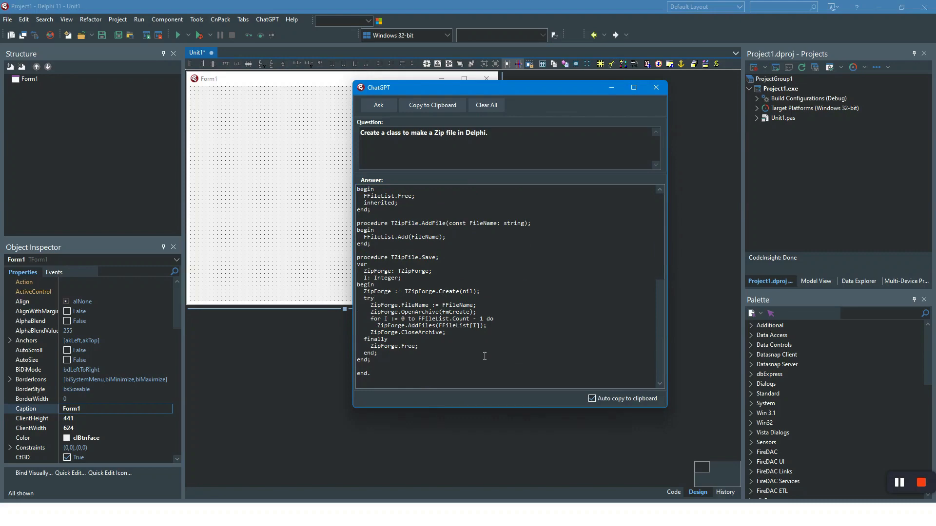
pyautogui.scroll(3)
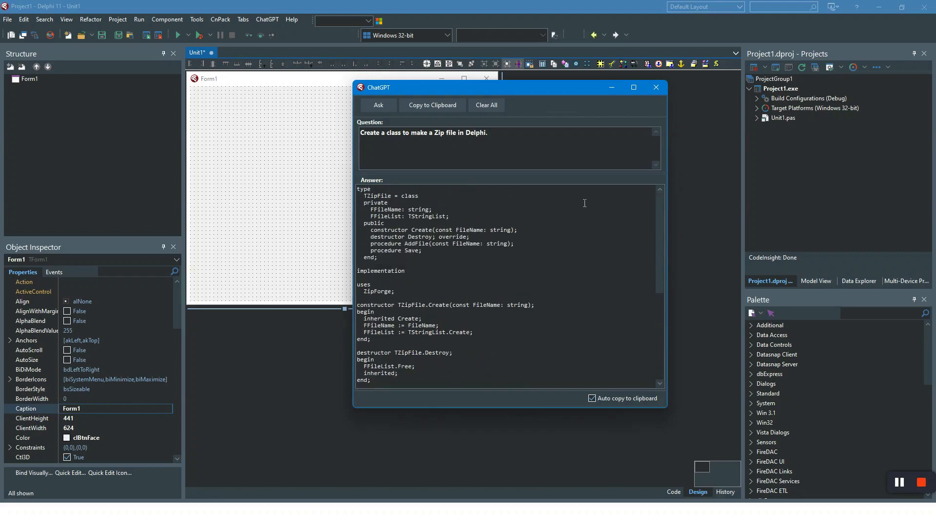
# Close the question window and open the dockable ChatGPT panel
pyautogui.click(655, 87)
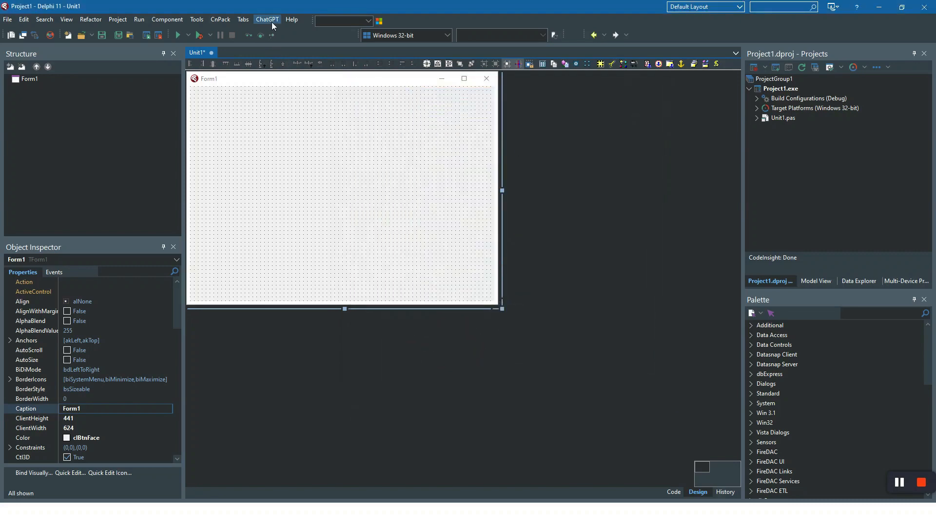
pyautogui.click(266, 19)
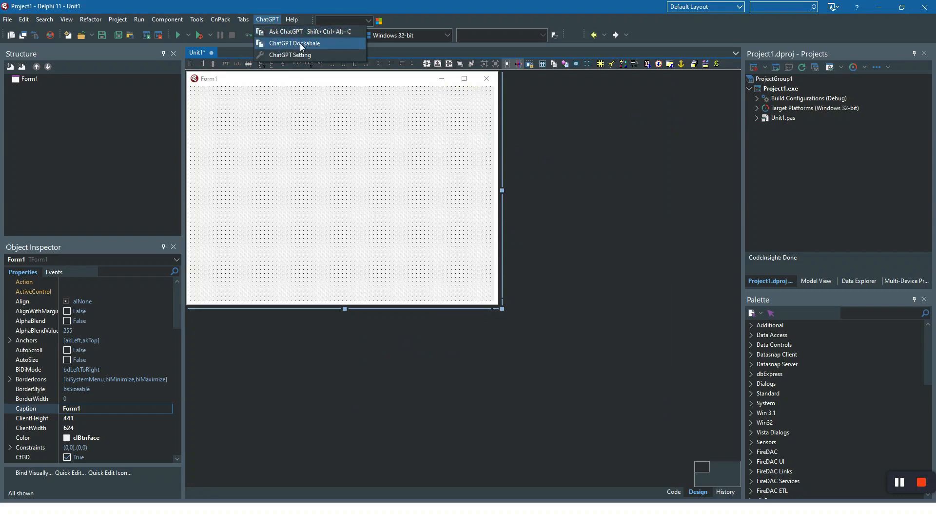
pyautogui.click(293, 43)
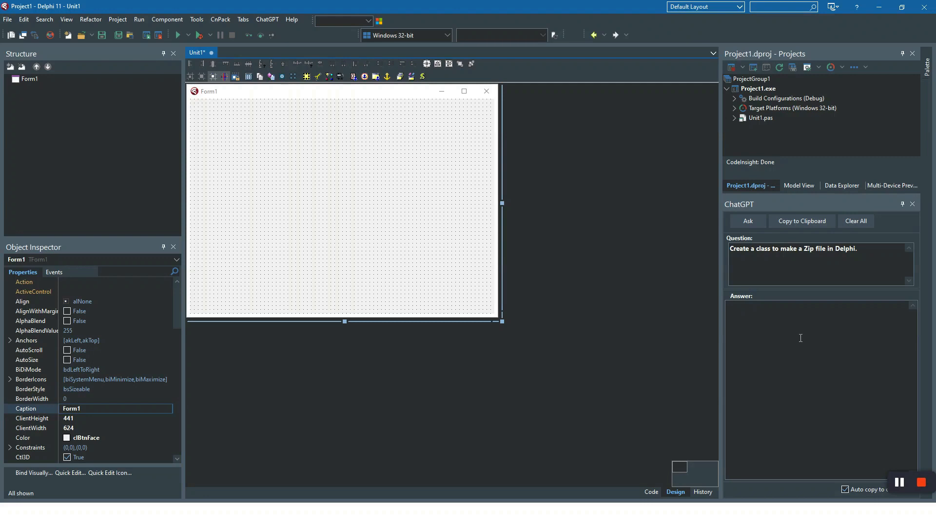
pyautogui.moveTo(697, 292)
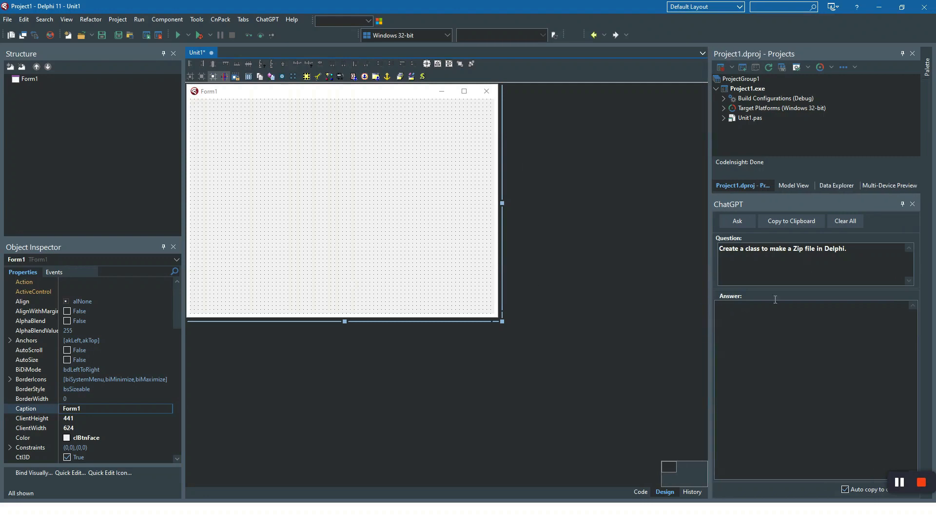
pyautogui.moveTo(916, 222)
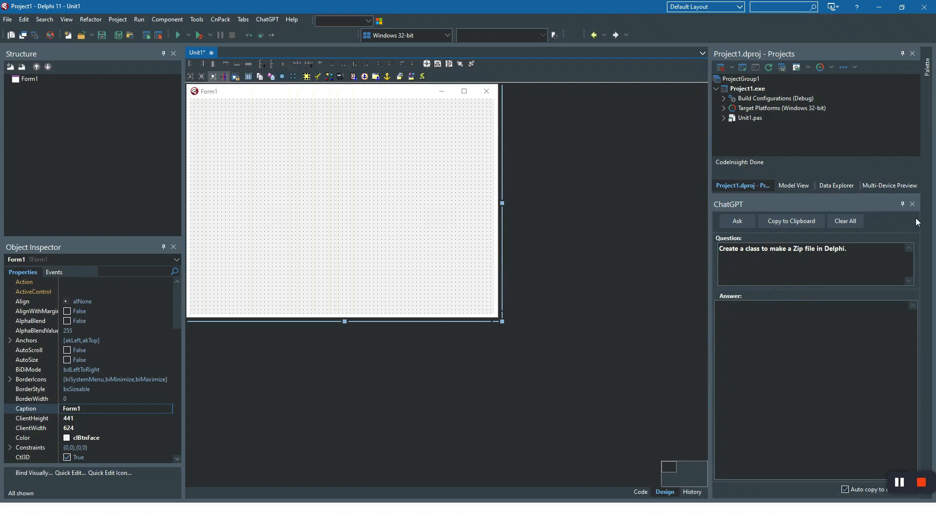
# Reopen the docked ChatGPT panel and send the Zip file question
pyautogui.click(912, 204)
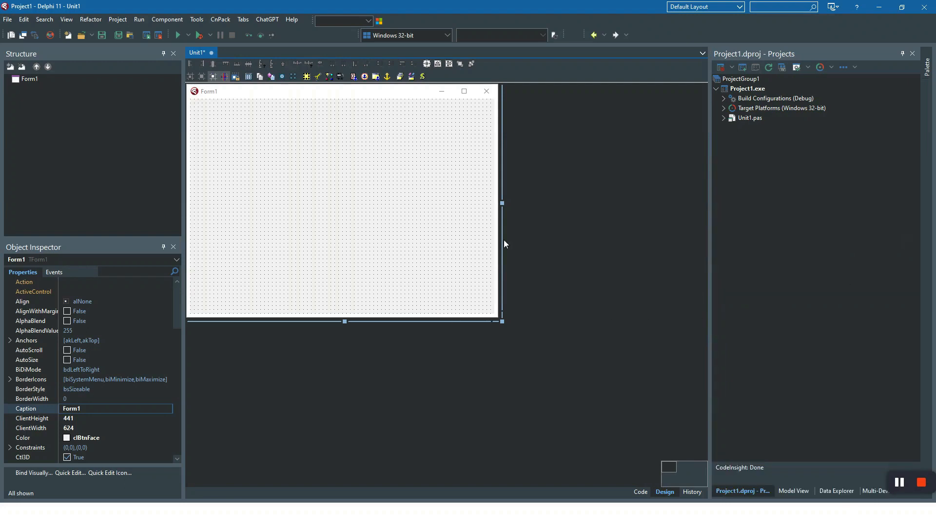
pyautogui.click(267, 19)
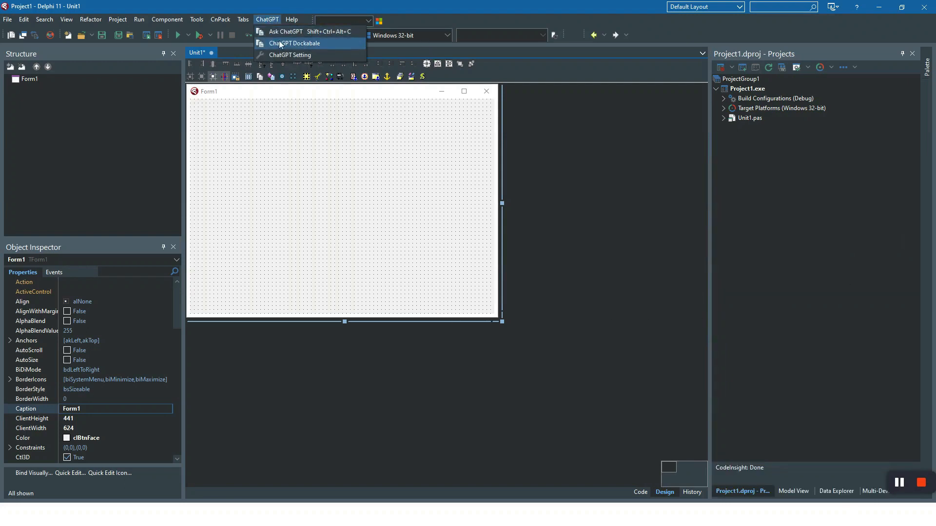
pyautogui.click(293, 43)
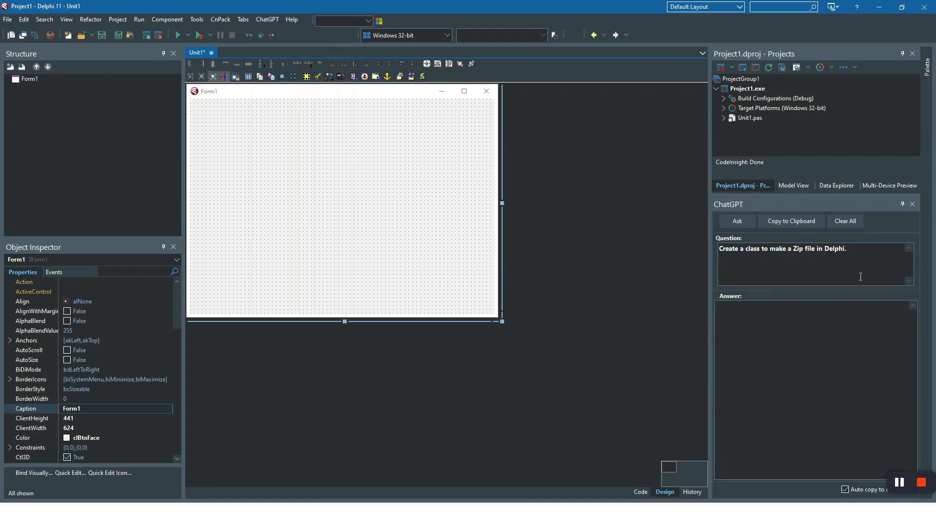
pyautogui.click(737, 221)
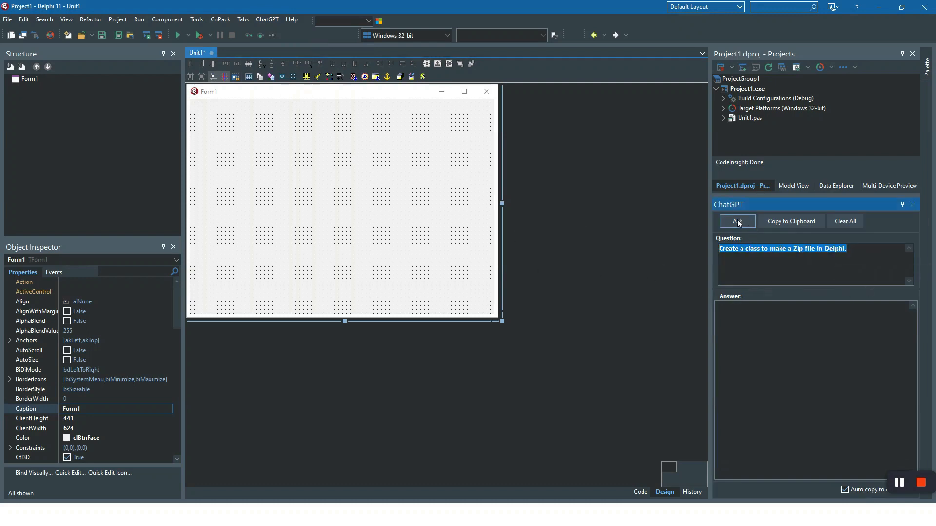
# Ask in the docked panel and scroll the generated ZipForge-based TZipFile class
pyautogui.click(736, 221)
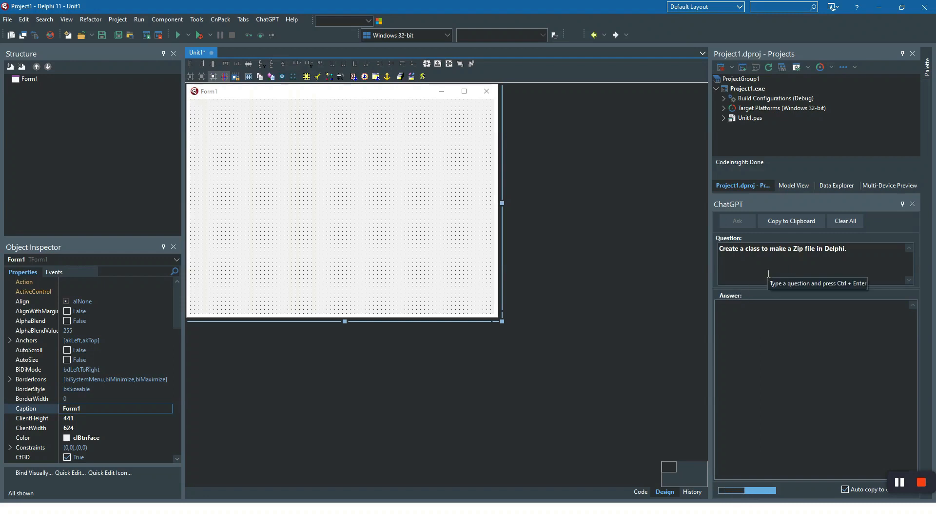
pyautogui.moveTo(763, 360)
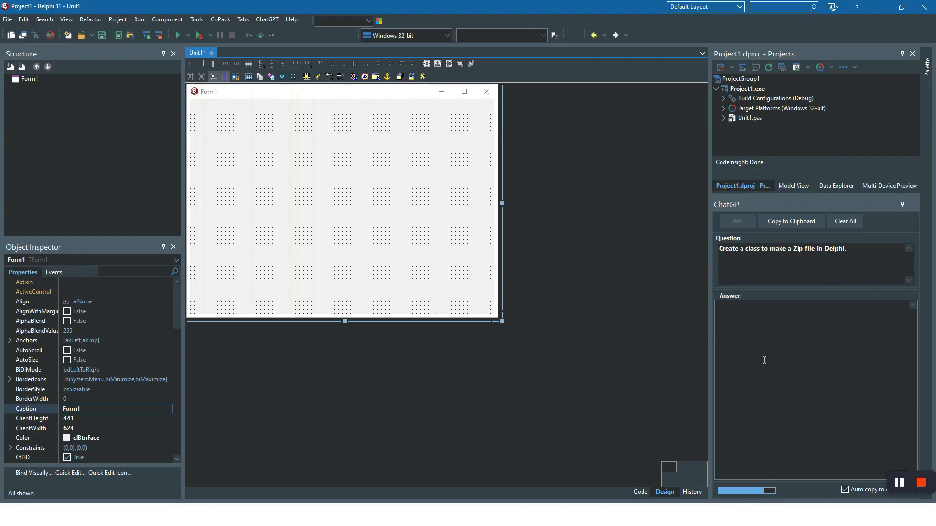
pyautogui.click(736, 221)
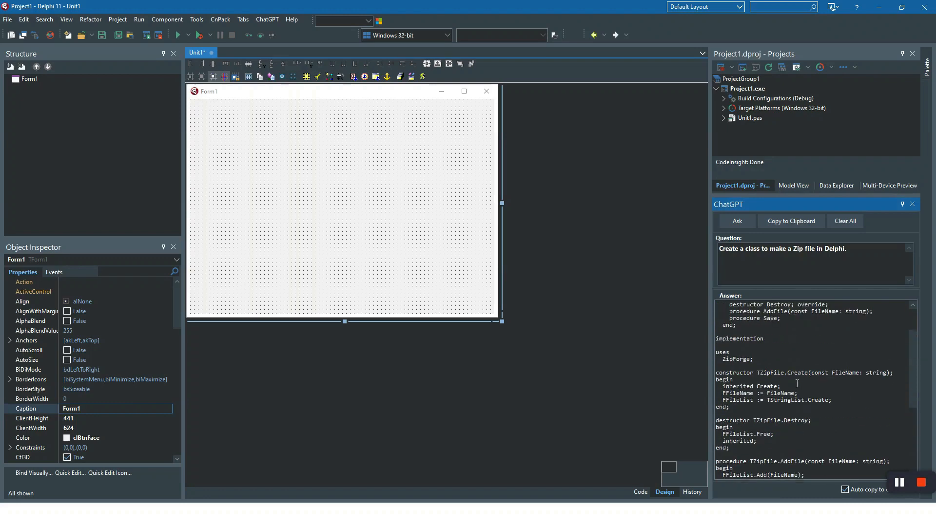
pyautogui.scroll(-3)
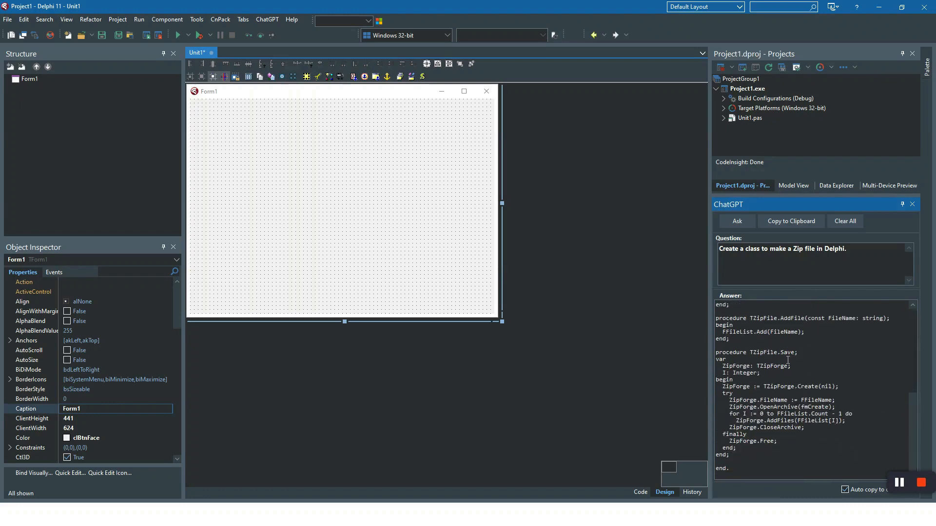
pyautogui.scroll(3)
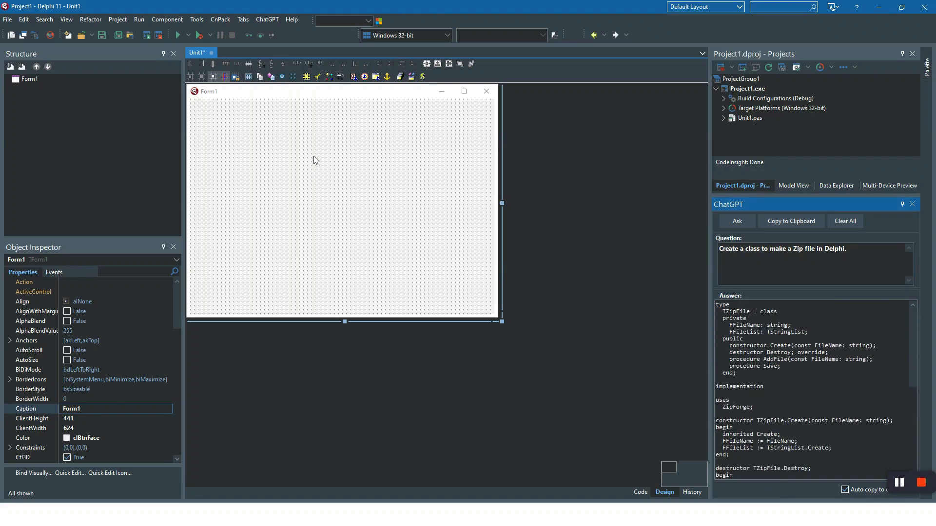
pyautogui.moveTo(257, 24)
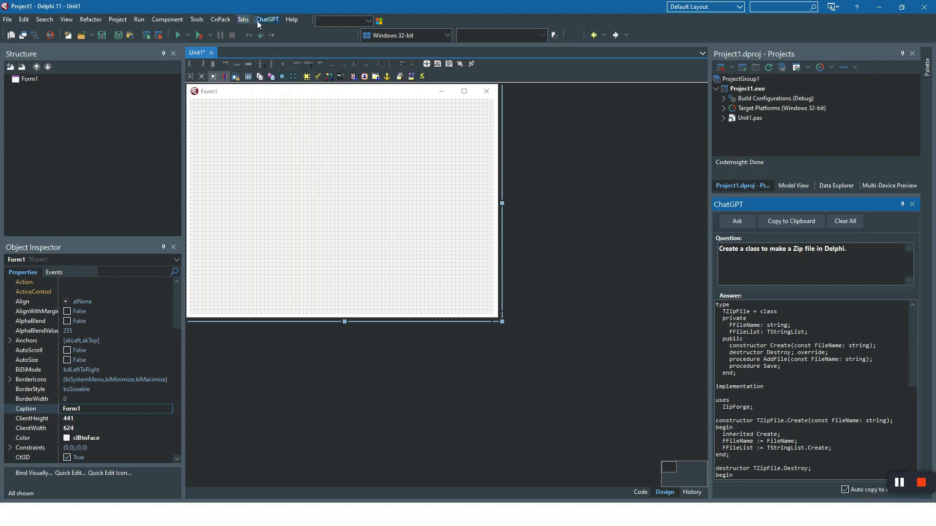
pyautogui.click(8, 19)
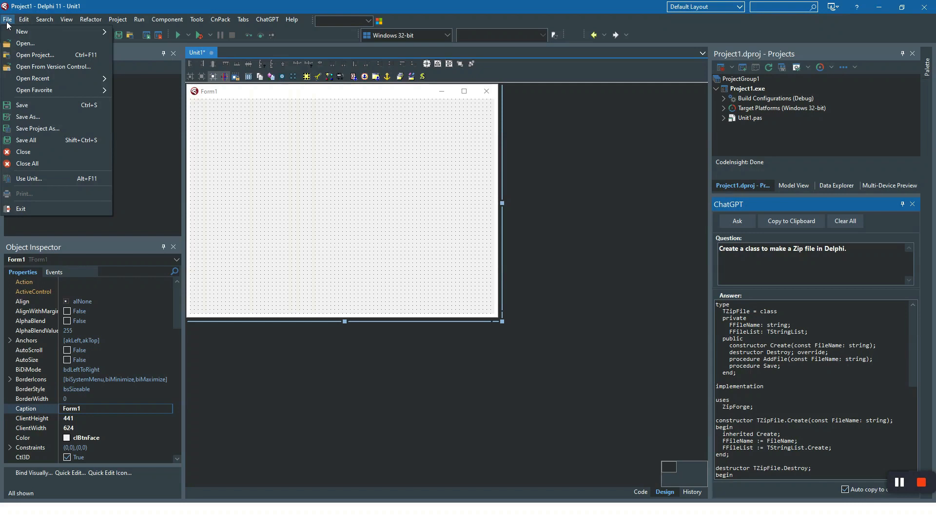
pyautogui.click(266, 19)
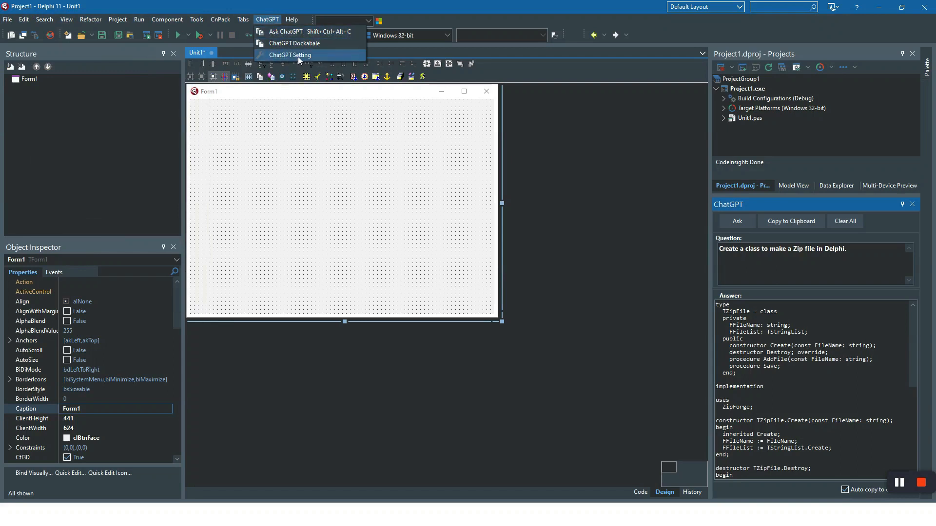
pyautogui.click(289, 55)
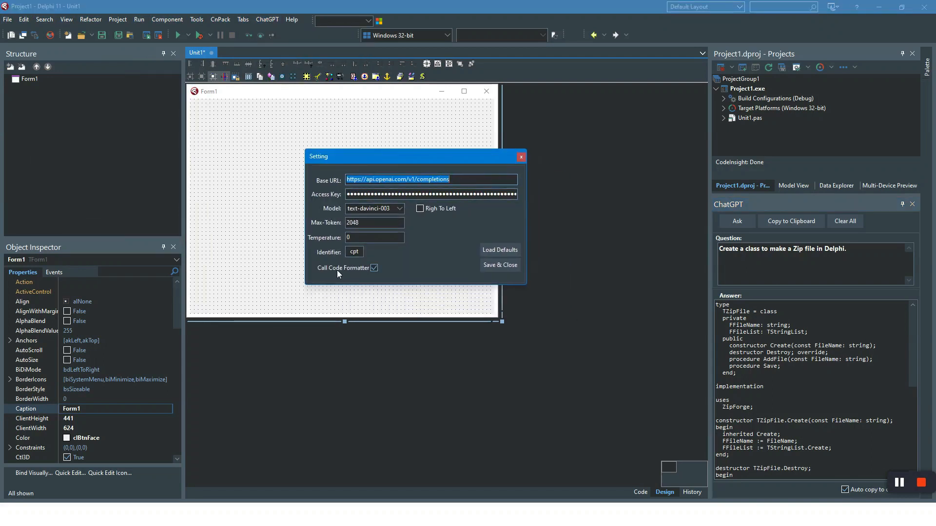
pyautogui.click(354, 252)
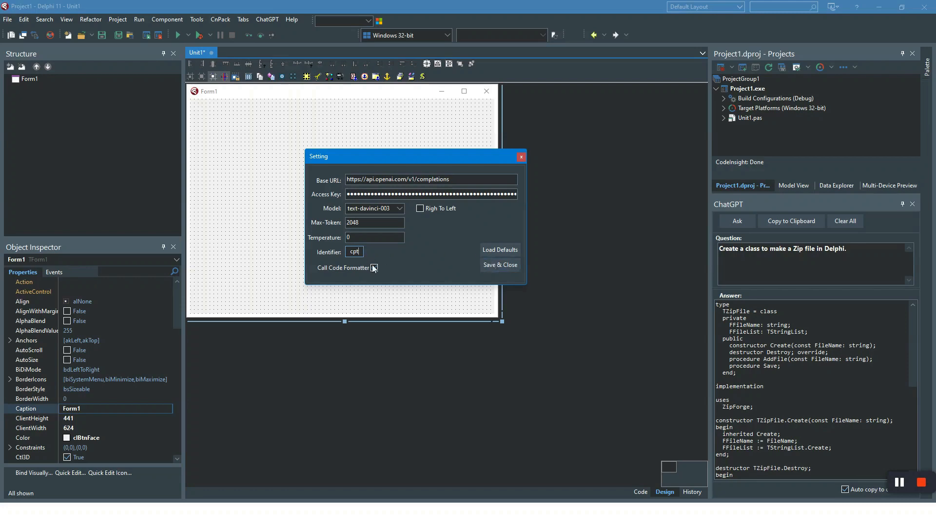
pyautogui.click(373, 268)
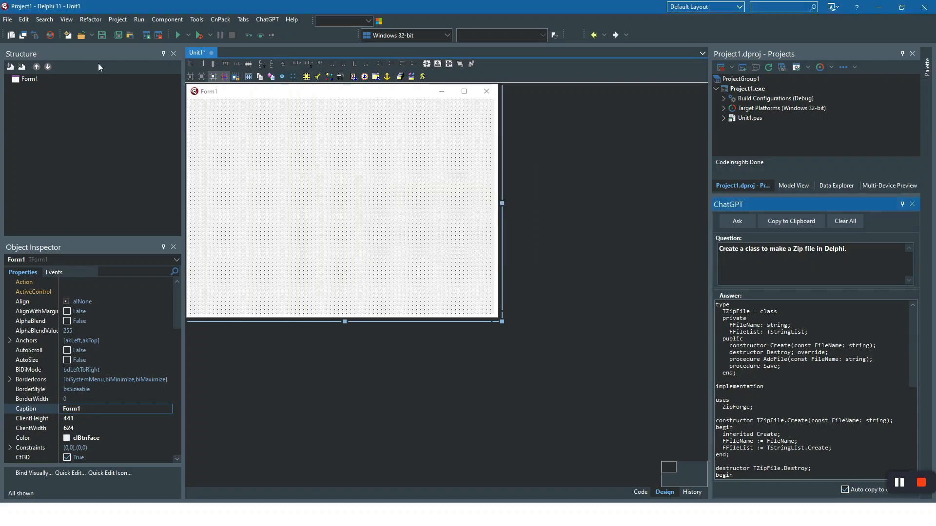
# Create a new Delphi unit and type the cpt::cpt inline question markers
pyautogui.click(7, 19)
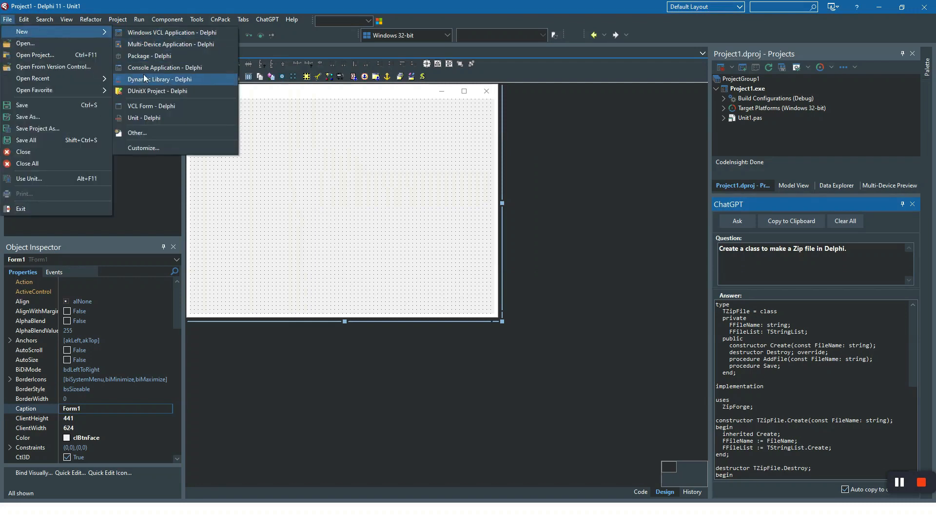
pyautogui.click(144, 118)
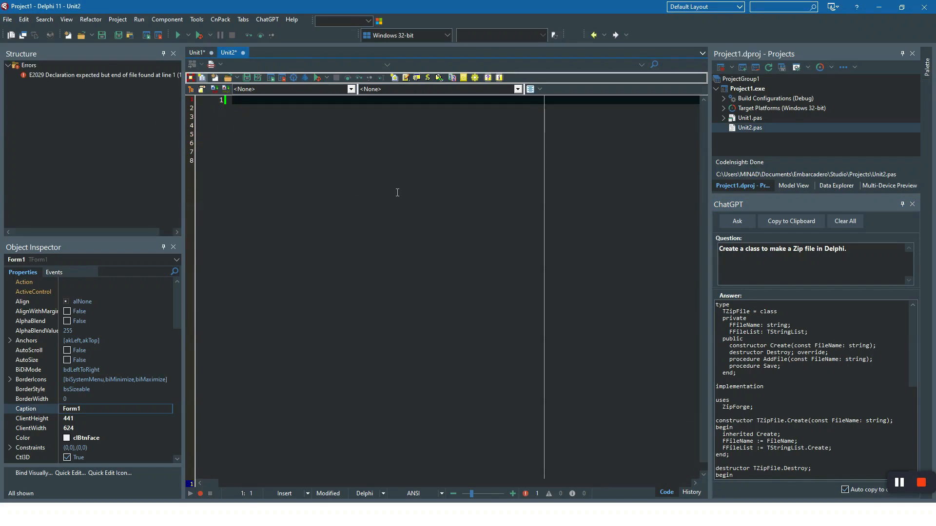
pyautogui.write('cpt')
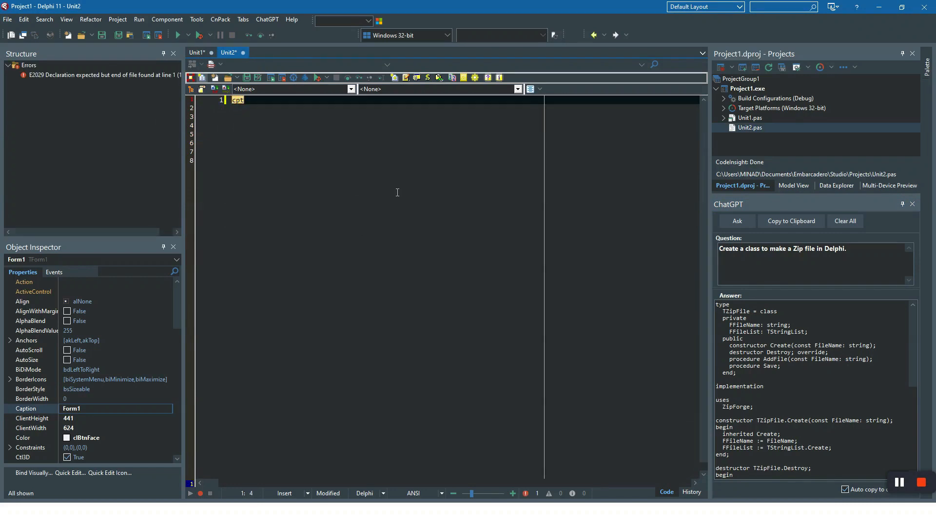
pyautogui.write('::c')
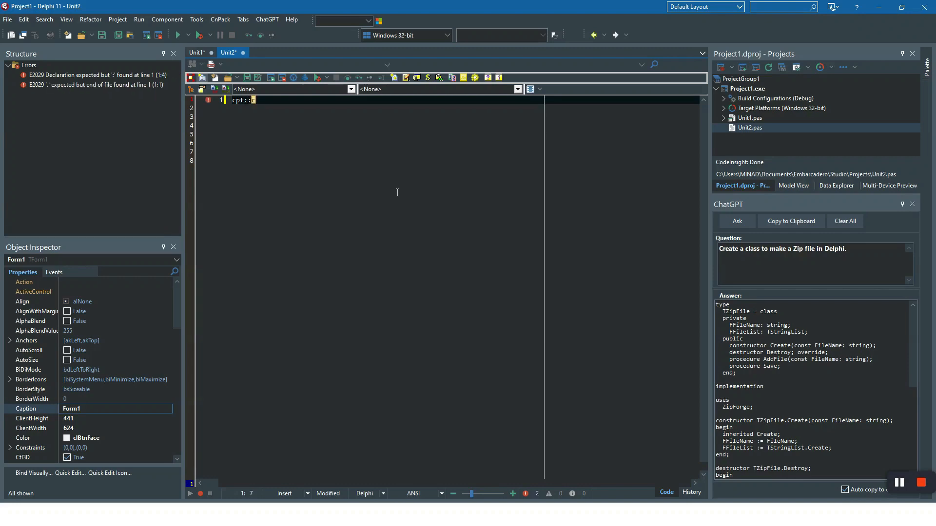
pyautogui.write('pt')
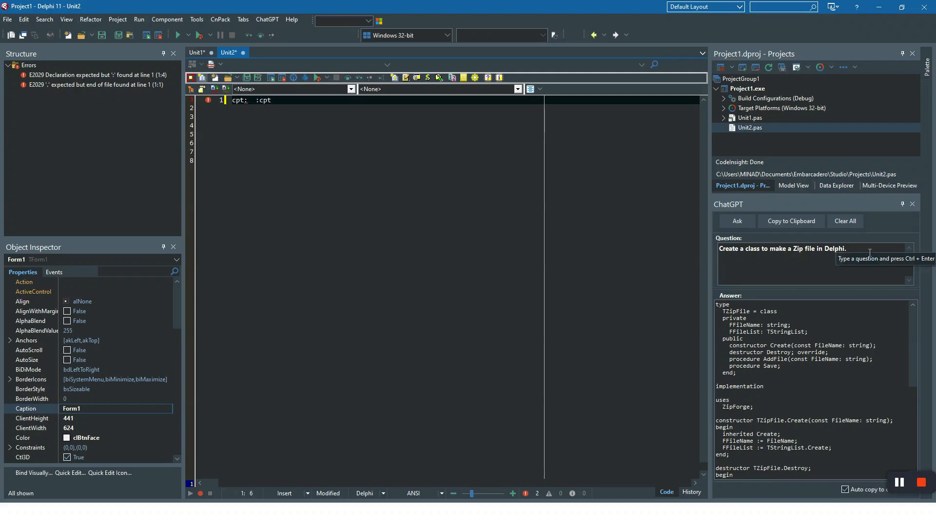
# Select the Zip file question and ask ChatGPT from the editor's context menu
pyautogui.tripleClick(782, 248)
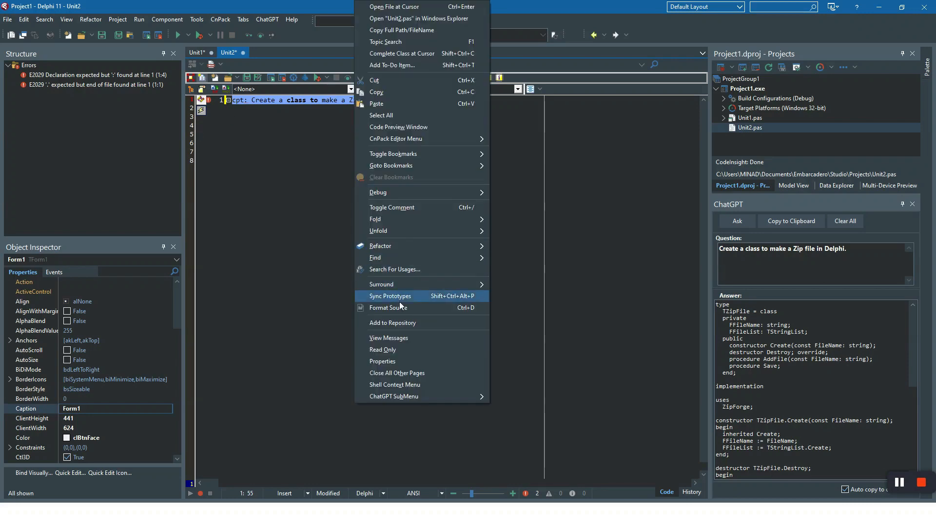
pyautogui.moveTo(394, 396)
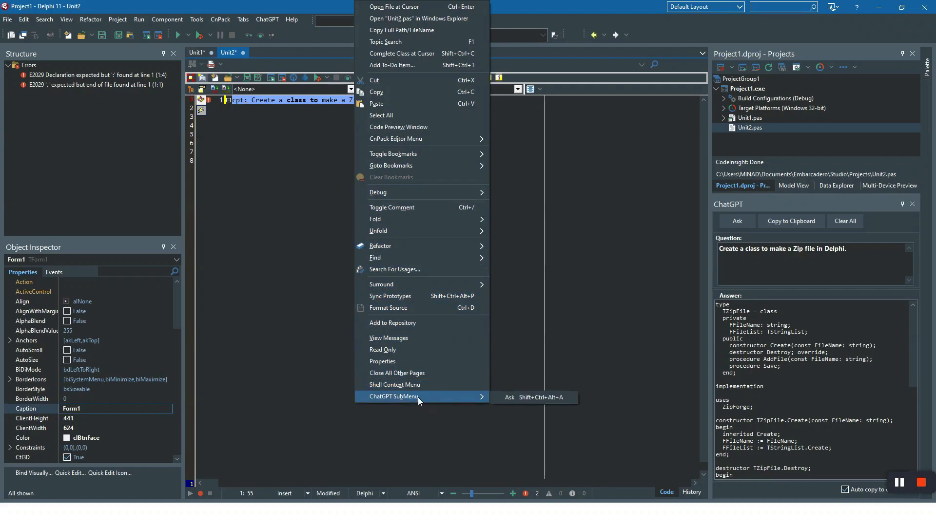
pyautogui.moveTo(533, 398)
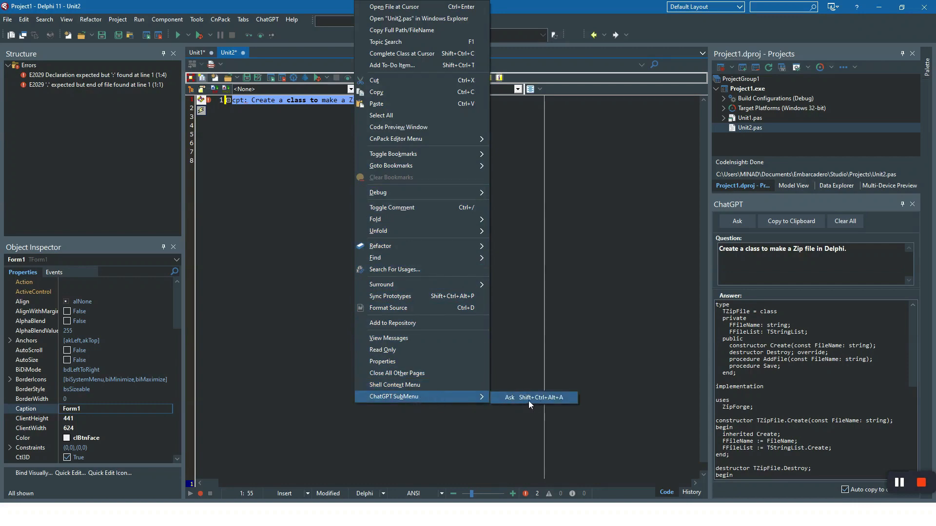
pyautogui.moveTo(528, 398)
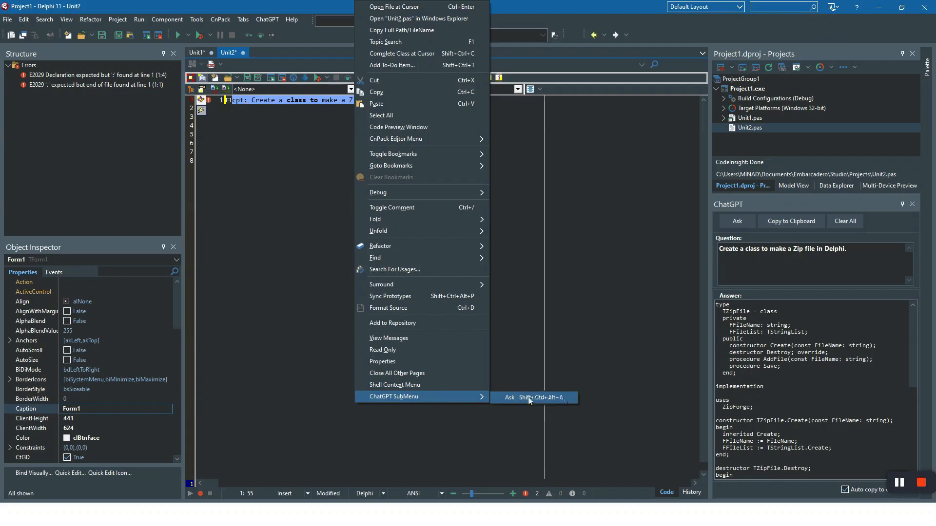
pyautogui.click(509, 398)
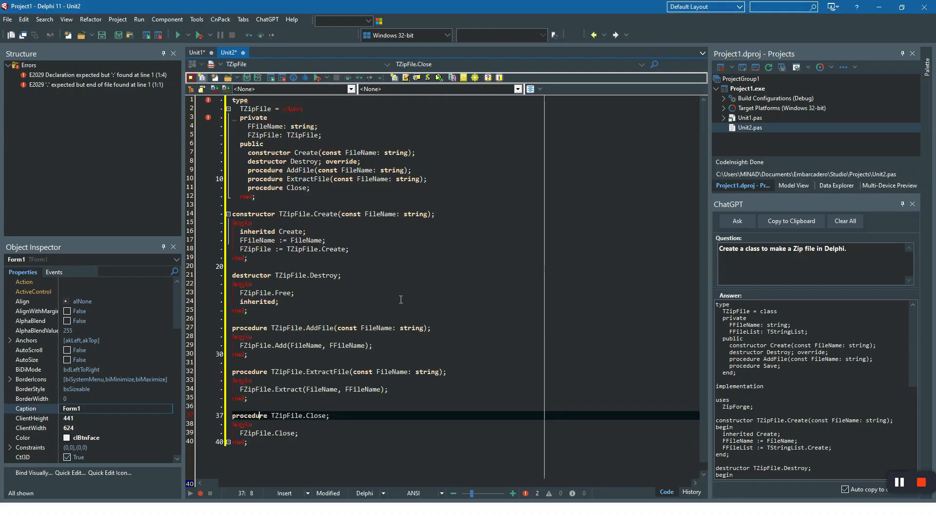
pyautogui.click(414, 301)
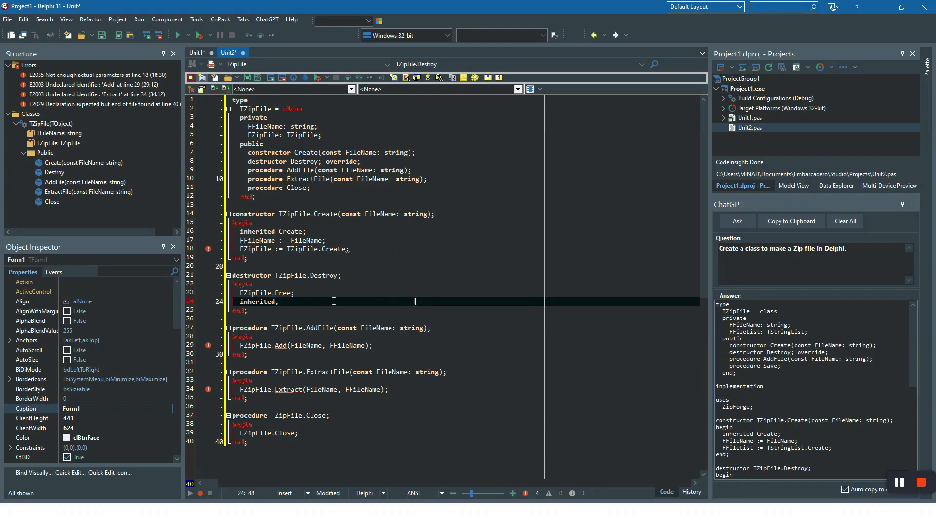
pyautogui.moveTo(378, 235)
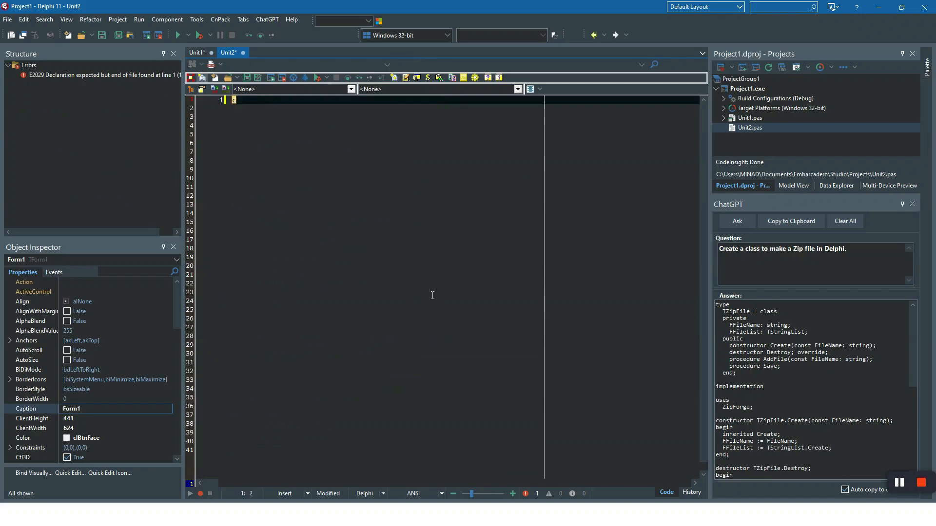
# Type an inline cpt request for a full unit with a ChatGPT API class using TRestClient
pyautogui.write('cpt::')
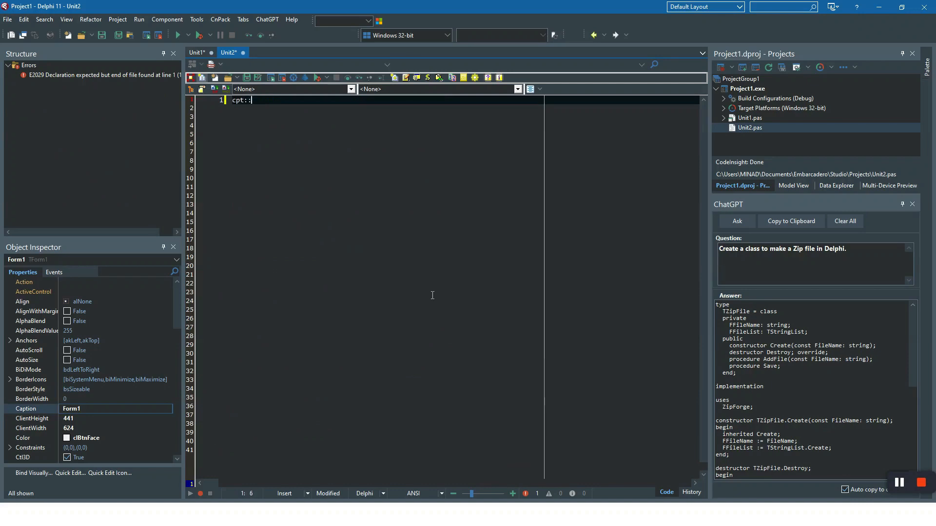
pyautogui.write('cpt')
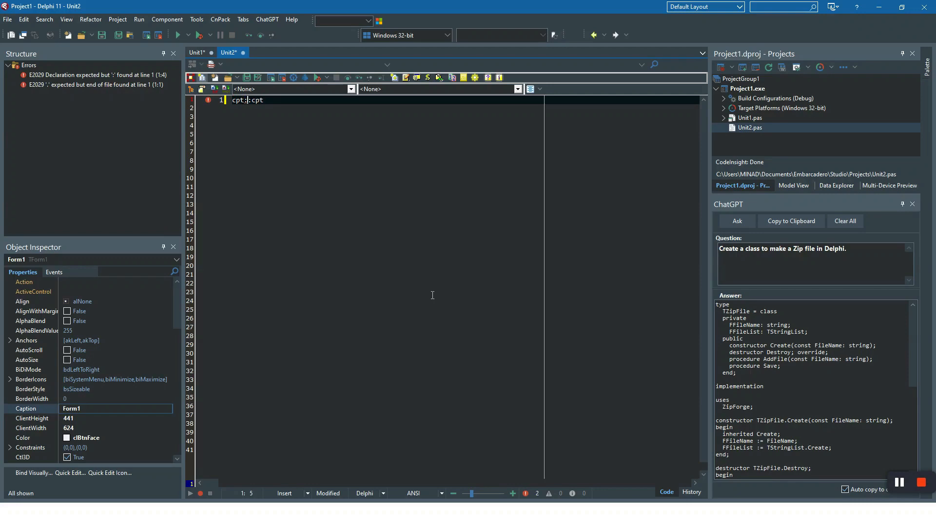
pyautogui.write('create')
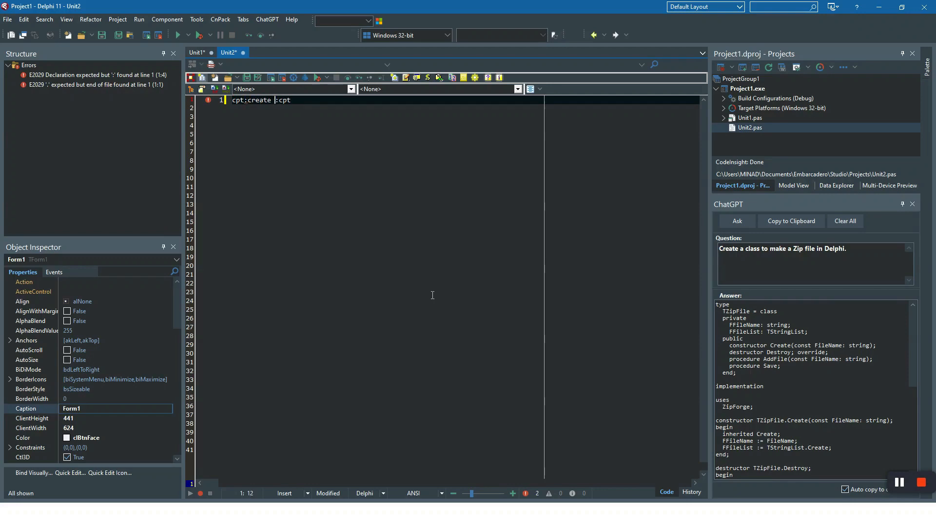
pyautogui.write('a full')
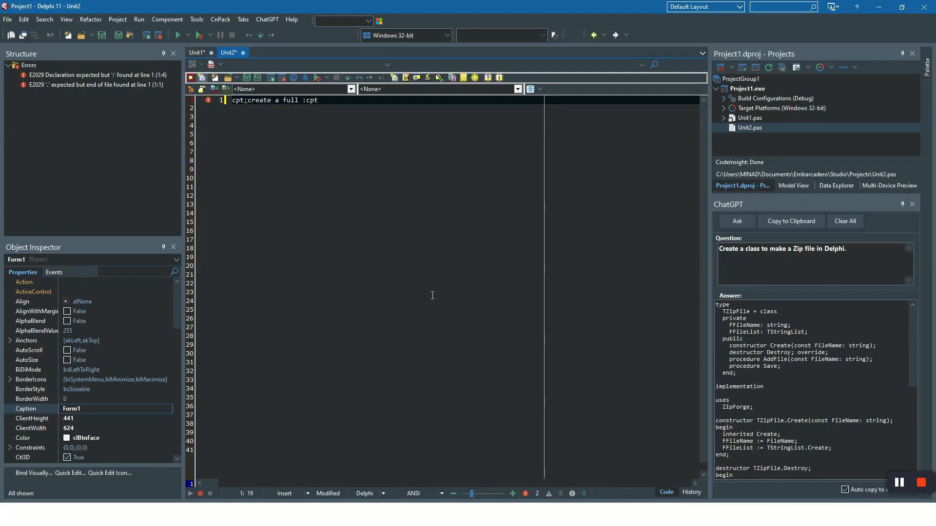
pyautogui.write('unit')
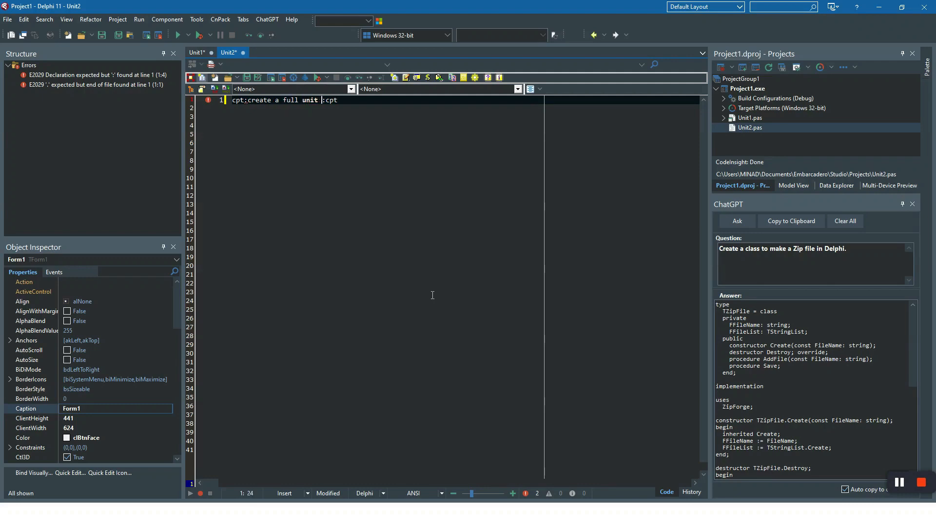
pyautogui.write('in Delphi')
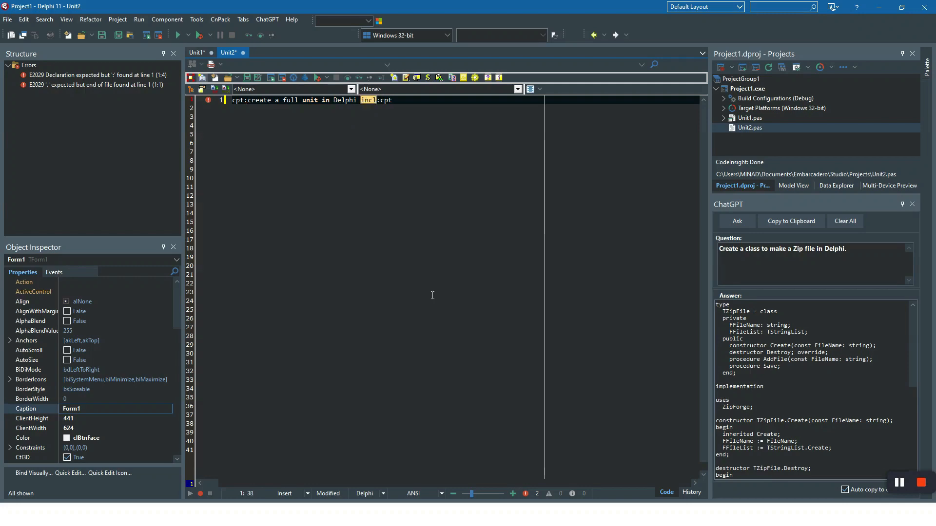
pyautogui.write('including a')
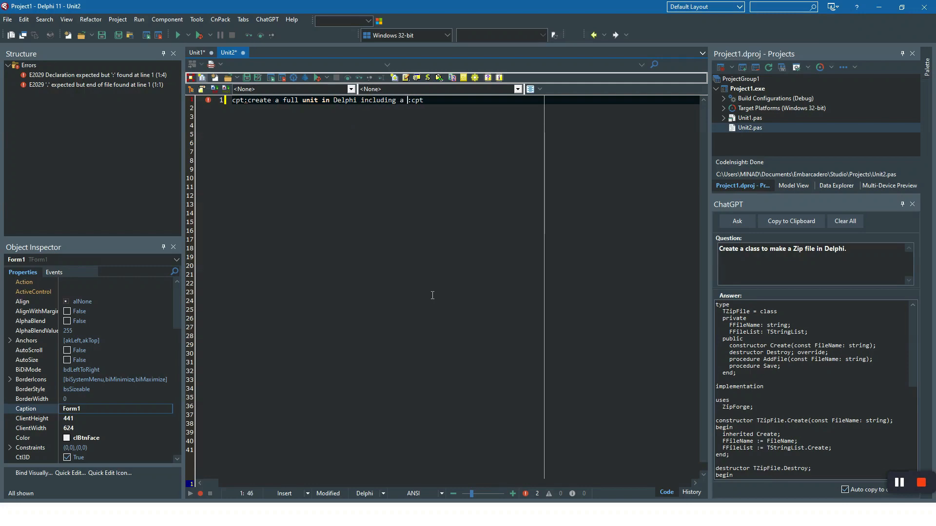
pyautogui.write('class to consume')
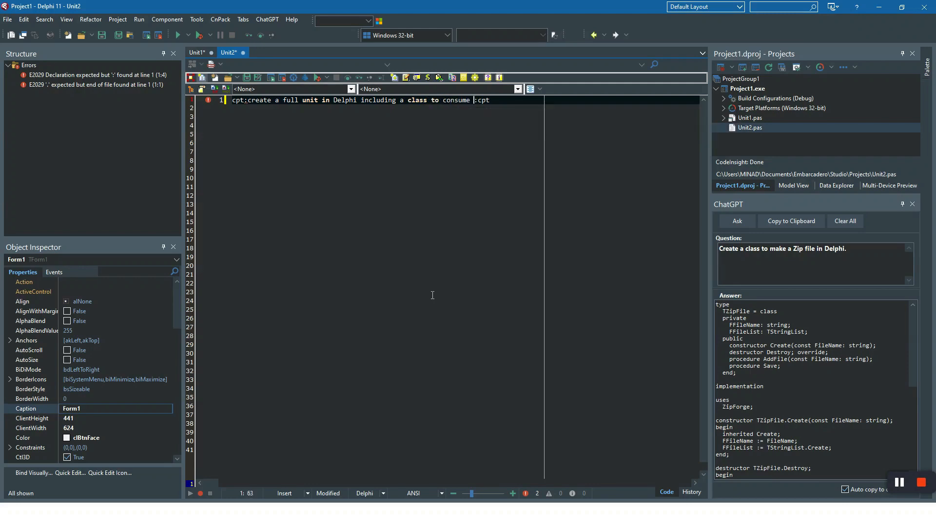
pyautogui.write('ChatGPT')
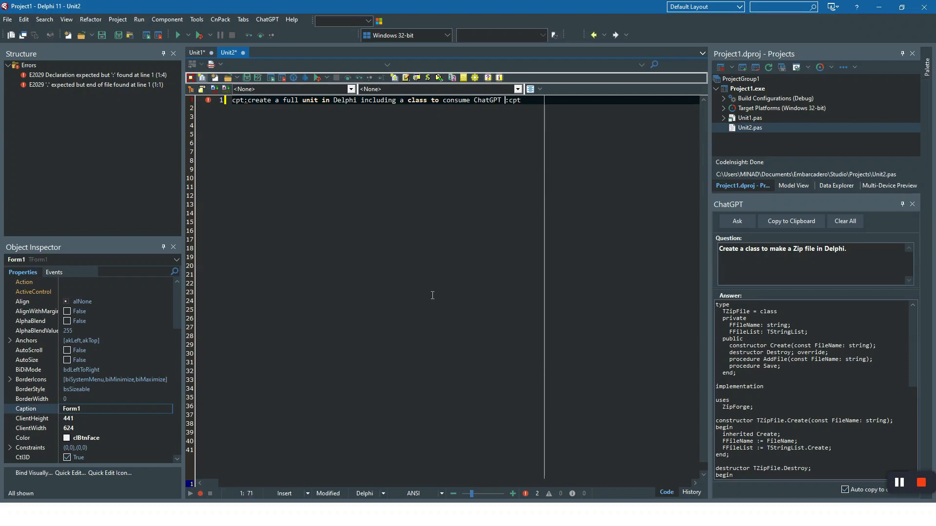
pyautogui.write('API')
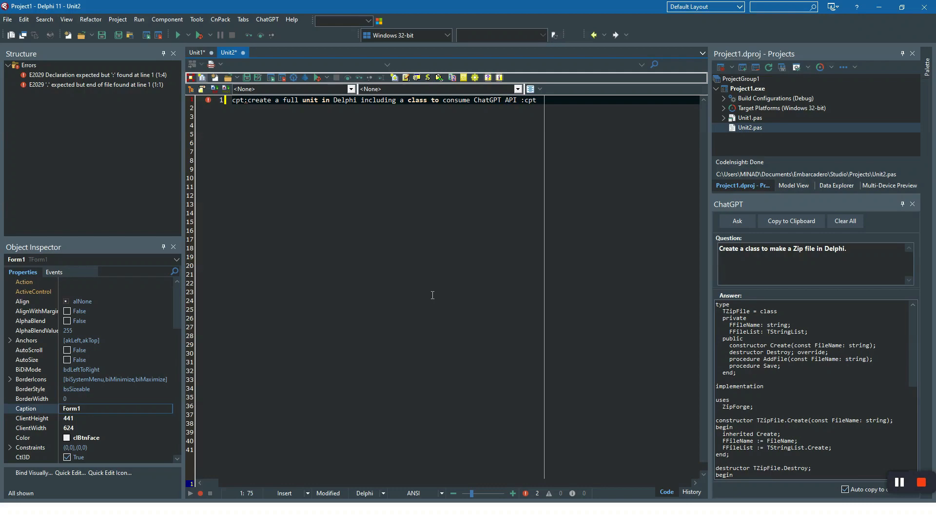
pyautogui.write('resourcestring')
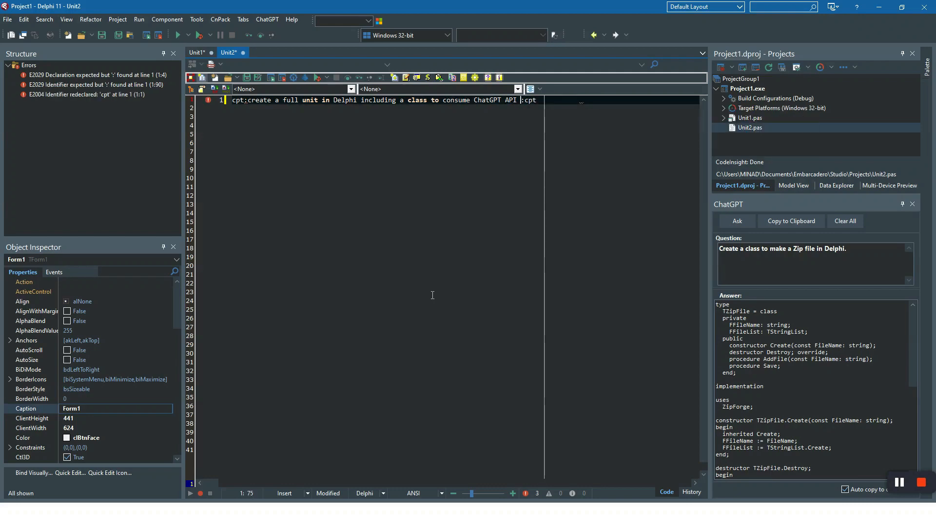
pyautogui.write('using')
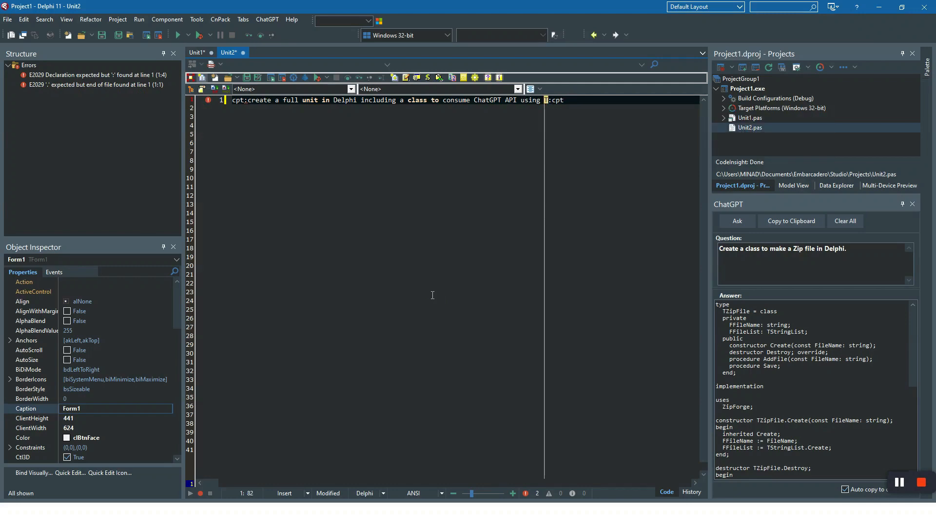
pyautogui.write('TrestC')
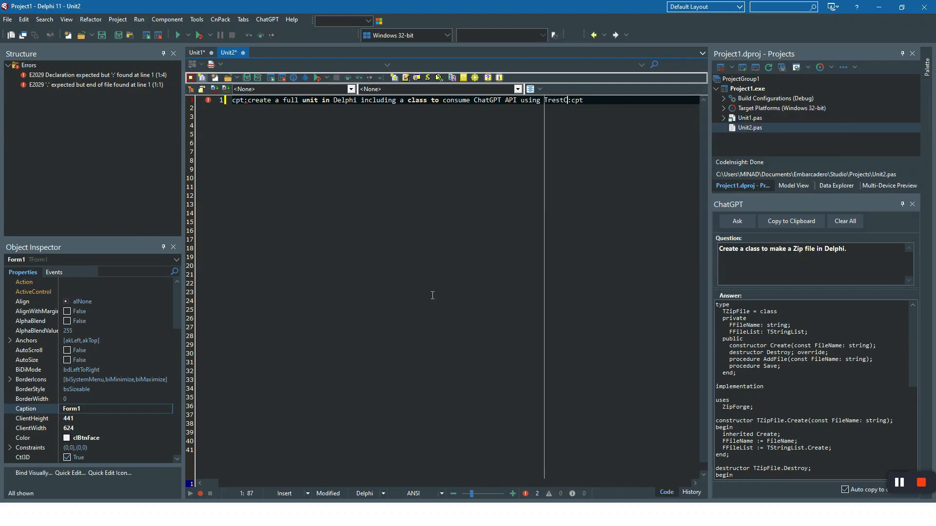
pyautogui.write('lient')
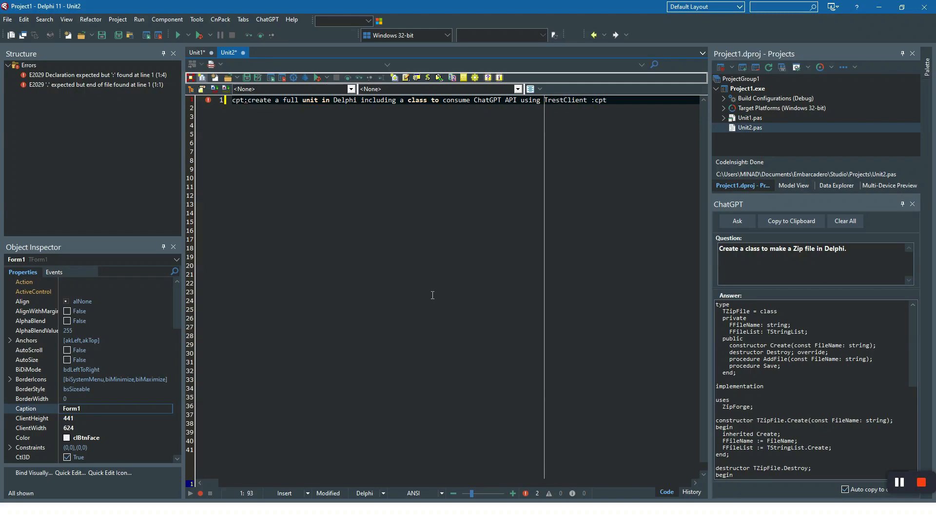
pyautogui.write('component')
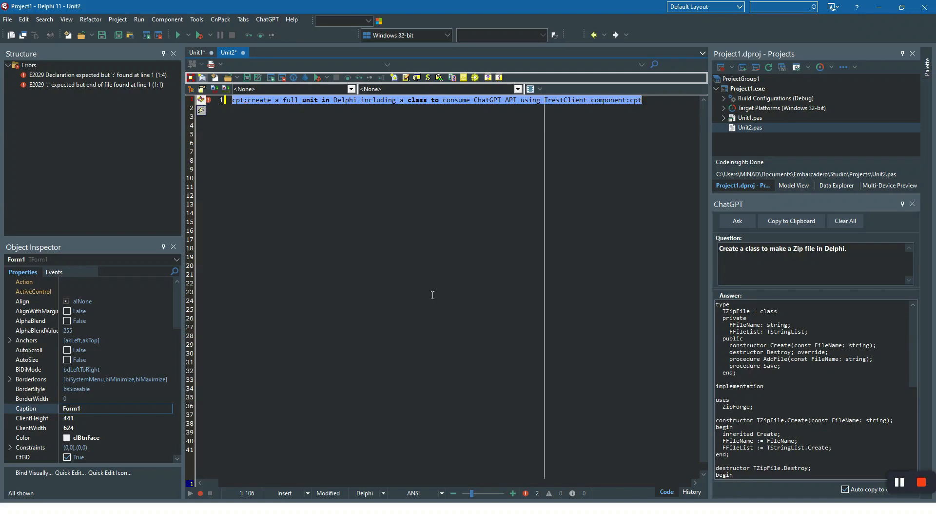
pyautogui.moveTo(390, 106)
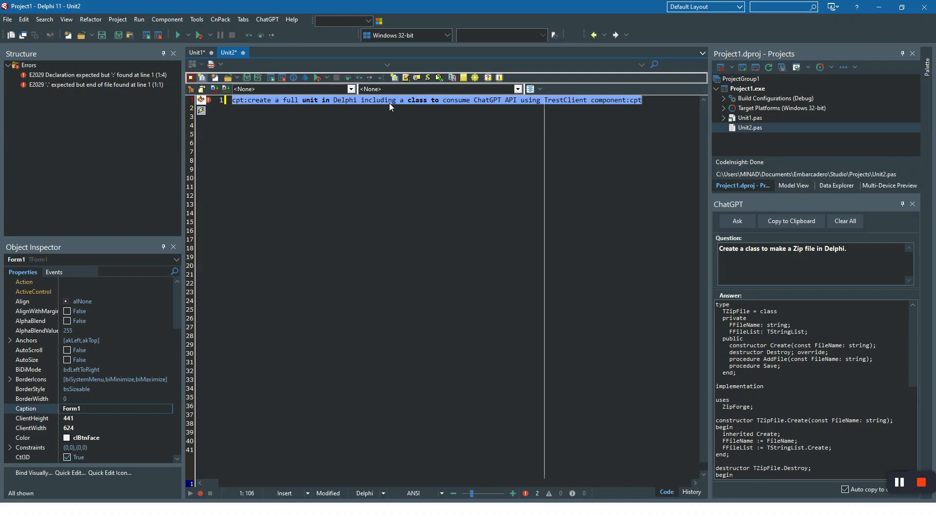
# Ask ChatGPT on the cpt line to insert a TChatGPT REST client unit, then review its code
pyautogui.rightClick(390, 99)
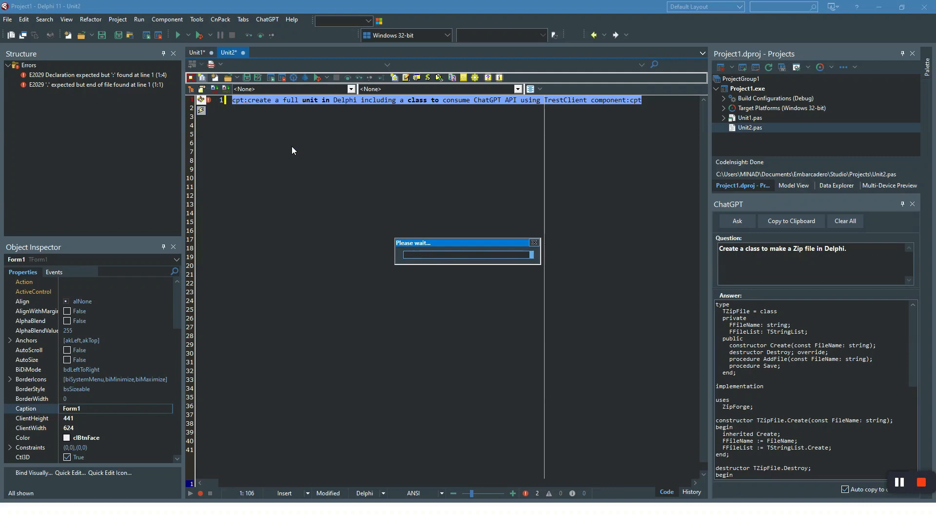
pyautogui.moveTo(410, 226)
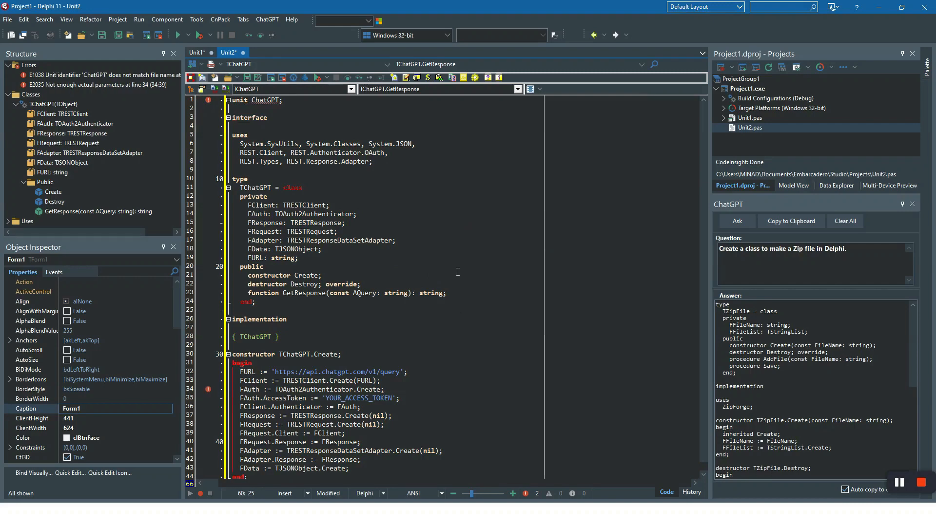
pyautogui.moveTo(435, 258)
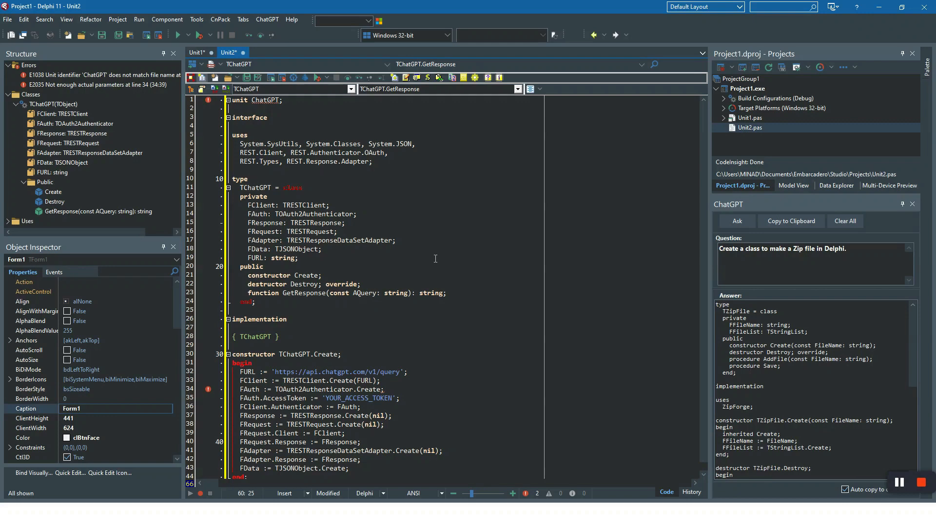
pyautogui.moveTo(387, 267)
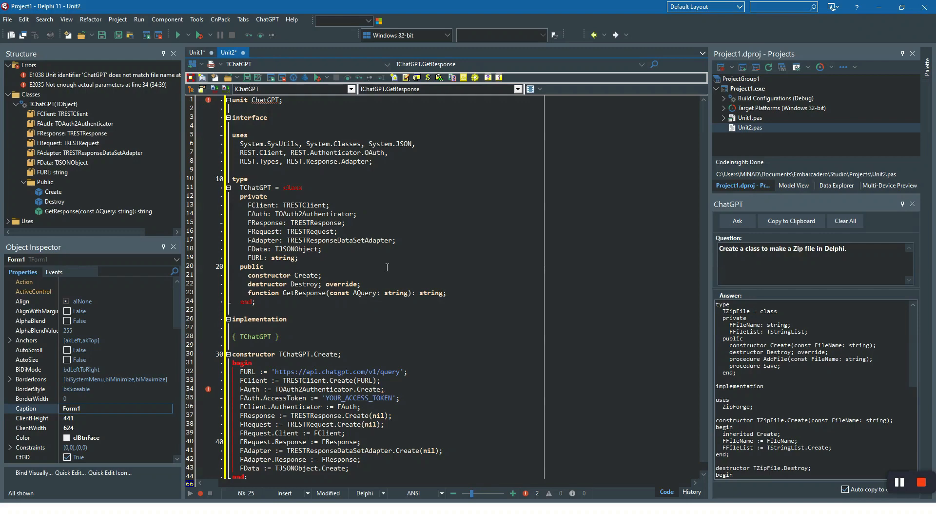
pyautogui.click(371, 257)
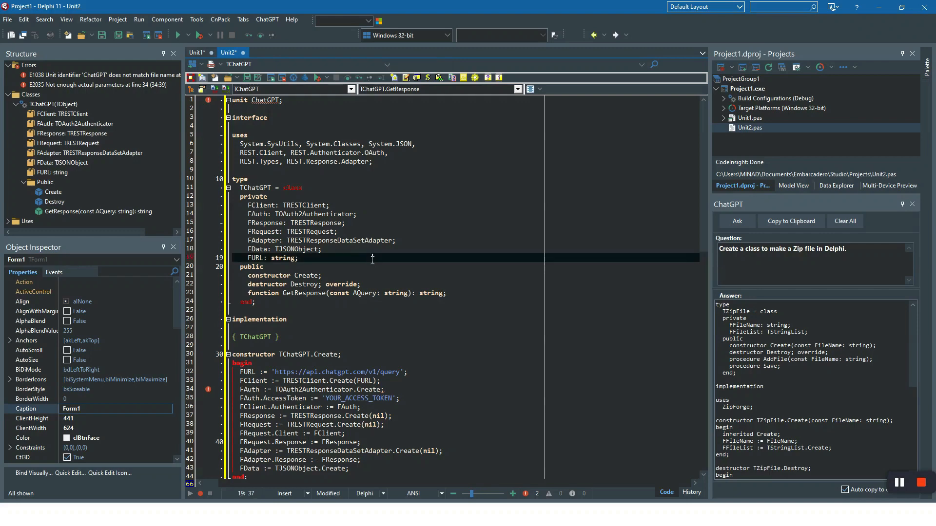
pyautogui.scroll(-3)
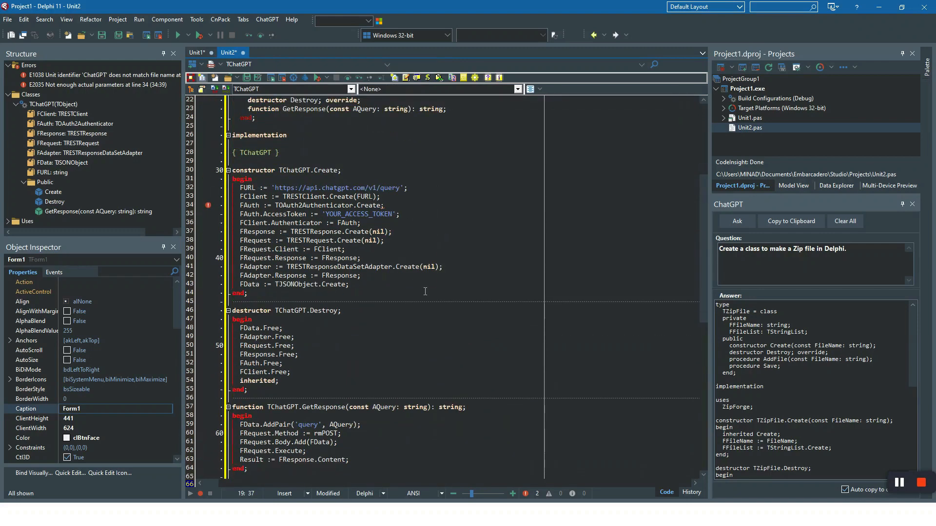
pyautogui.scroll(3)
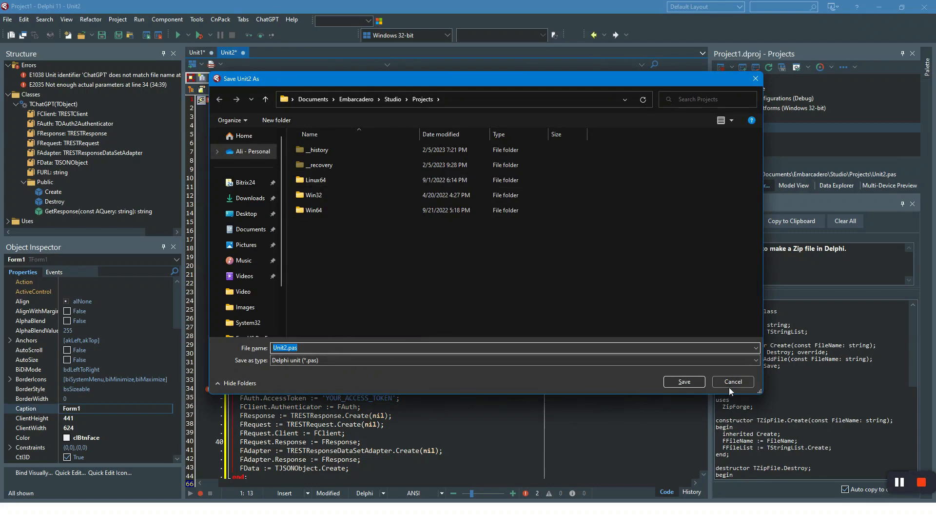
pyautogui.click(682, 382)
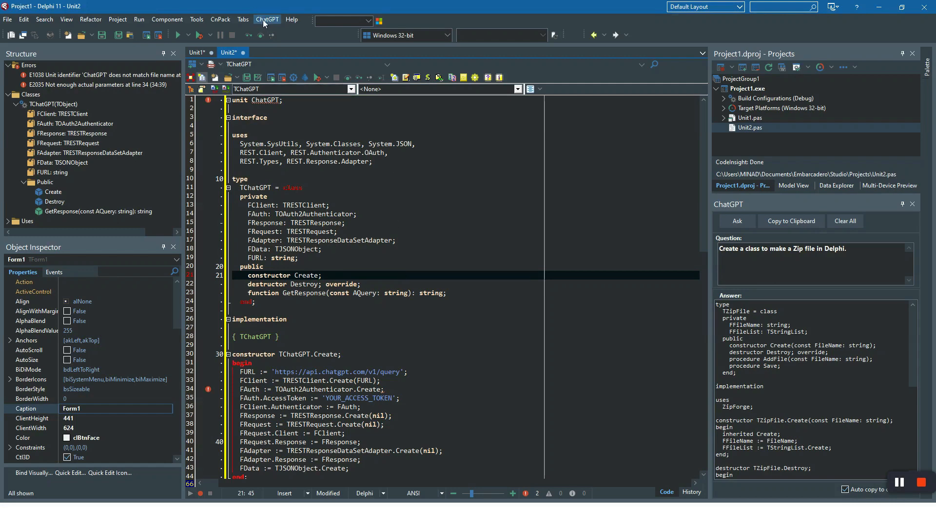
# Save the ChatGPT settings with Righ To Left enabled, then reopen them and uncheck it
pyautogui.click(266, 19)
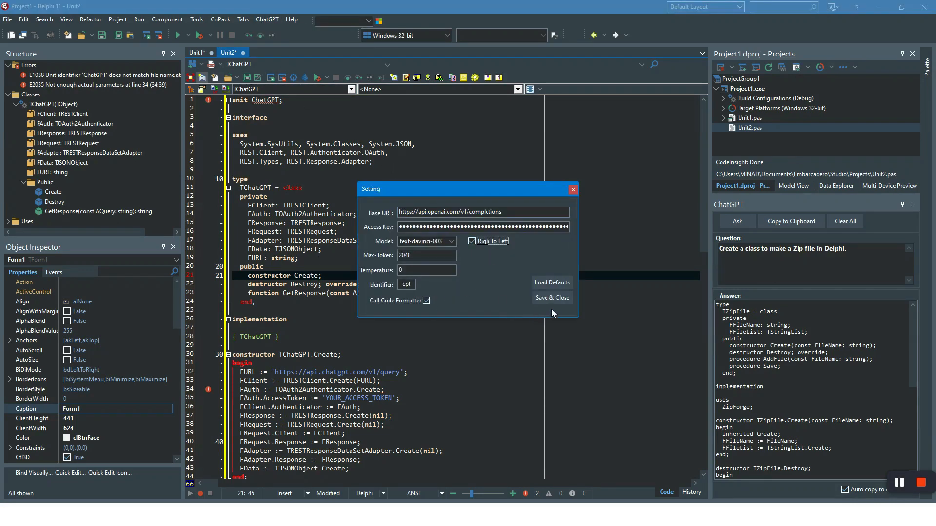
pyautogui.click(550, 298)
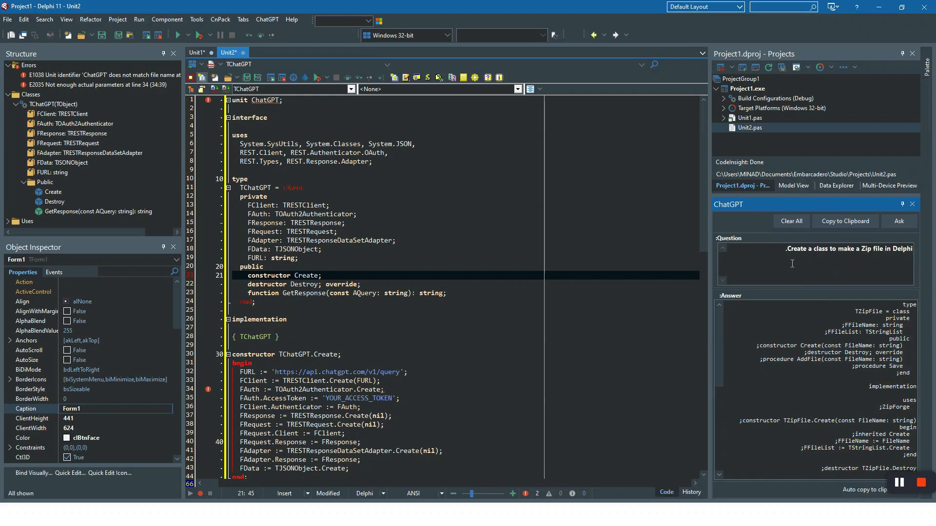
pyautogui.click(267, 20)
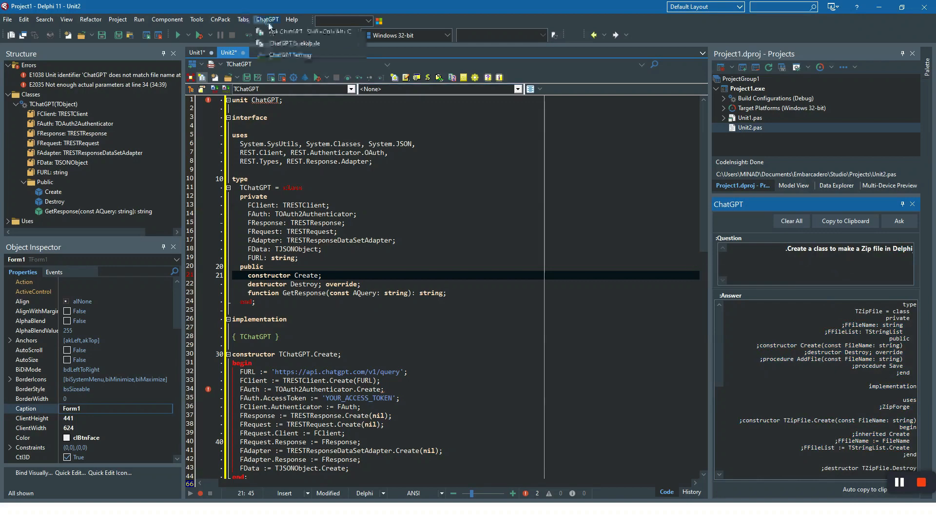
pyautogui.click(289, 54)
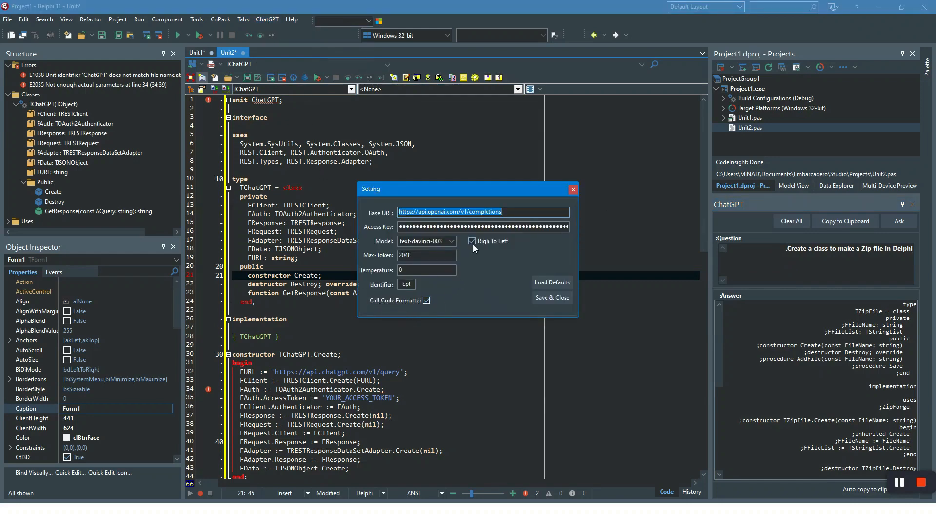
pyautogui.click(471, 241)
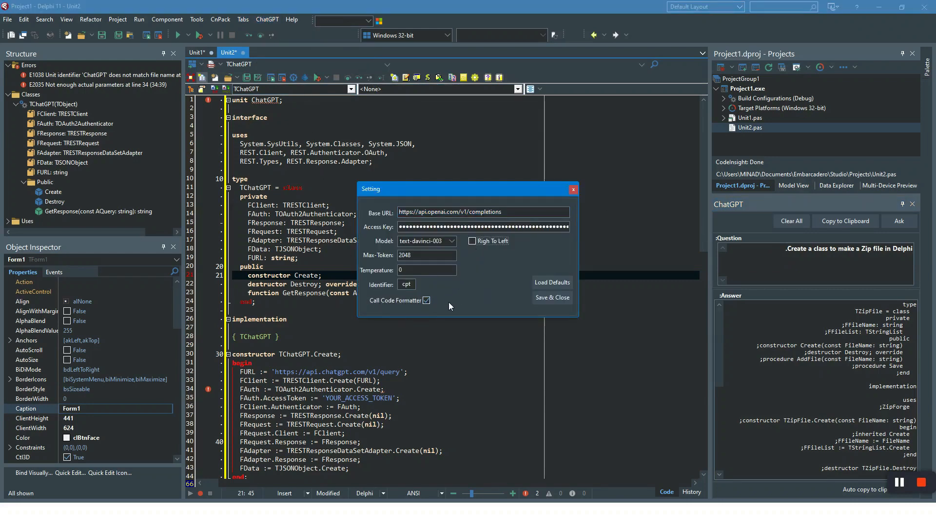
pyautogui.moveTo(354, 314)
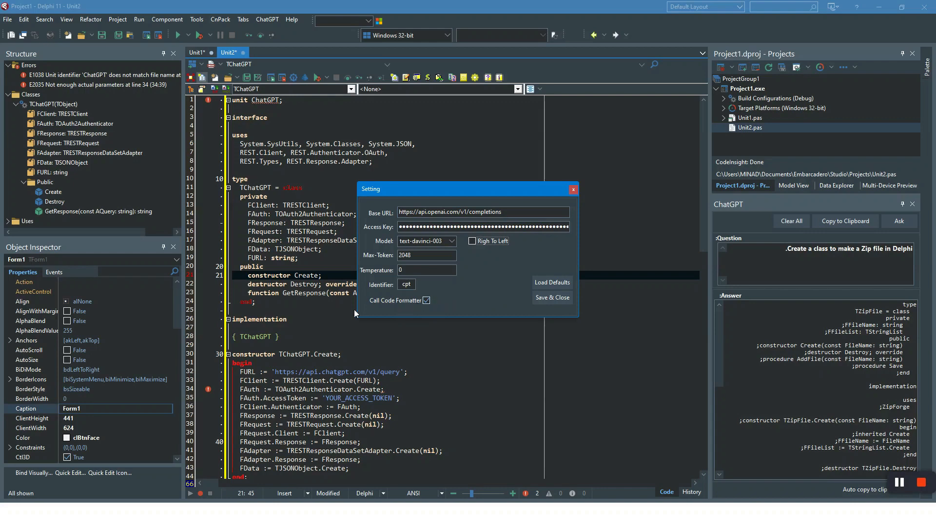
pyautogui.moveTo(306, 310)
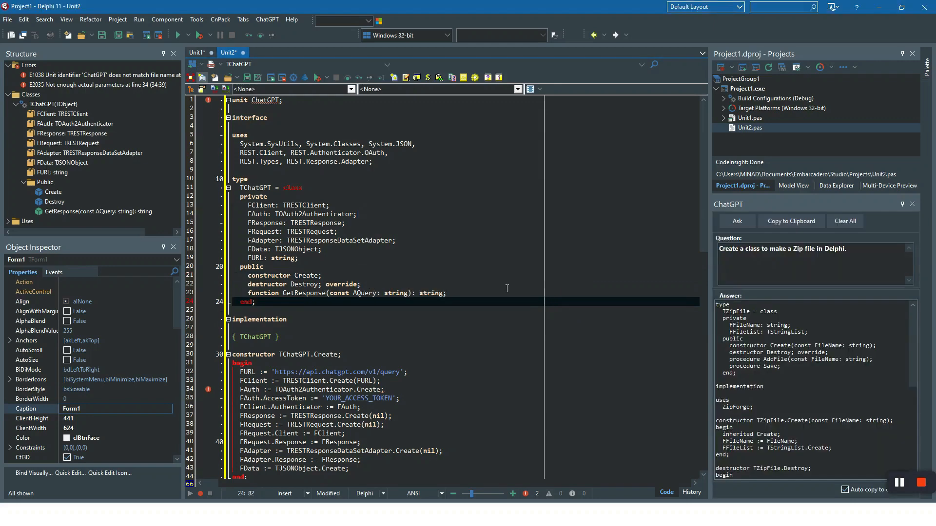
# Alt+Tab back to the PowerPoint slide show on the Other Info! slide
pyautogui.press('alt+tab')
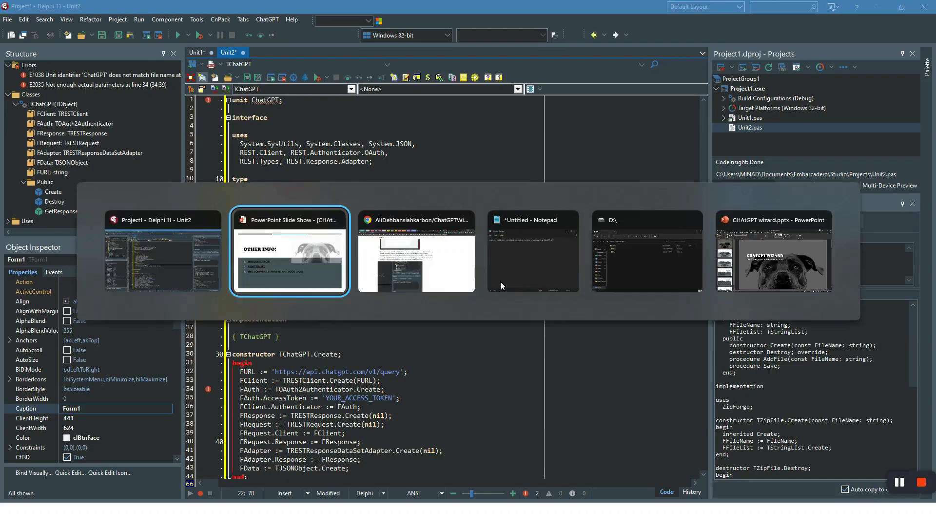
pyautogui.click(289, 252)
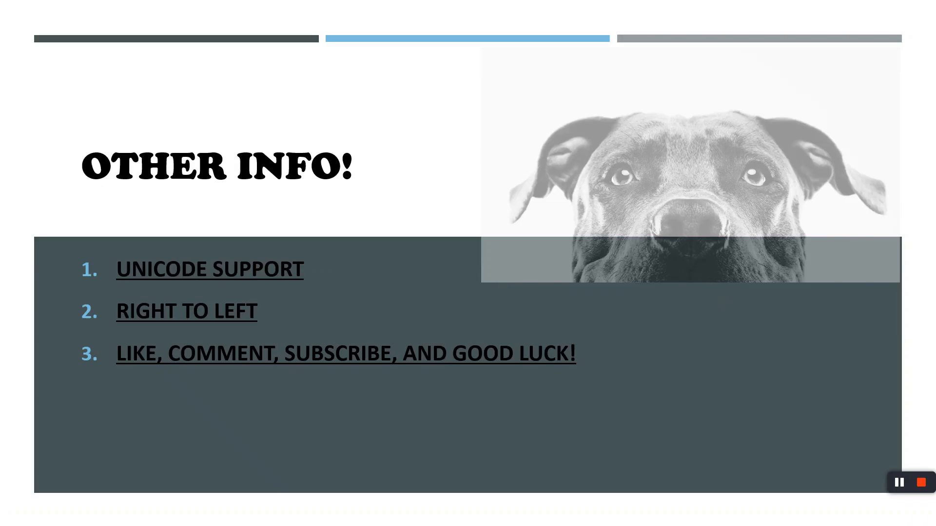